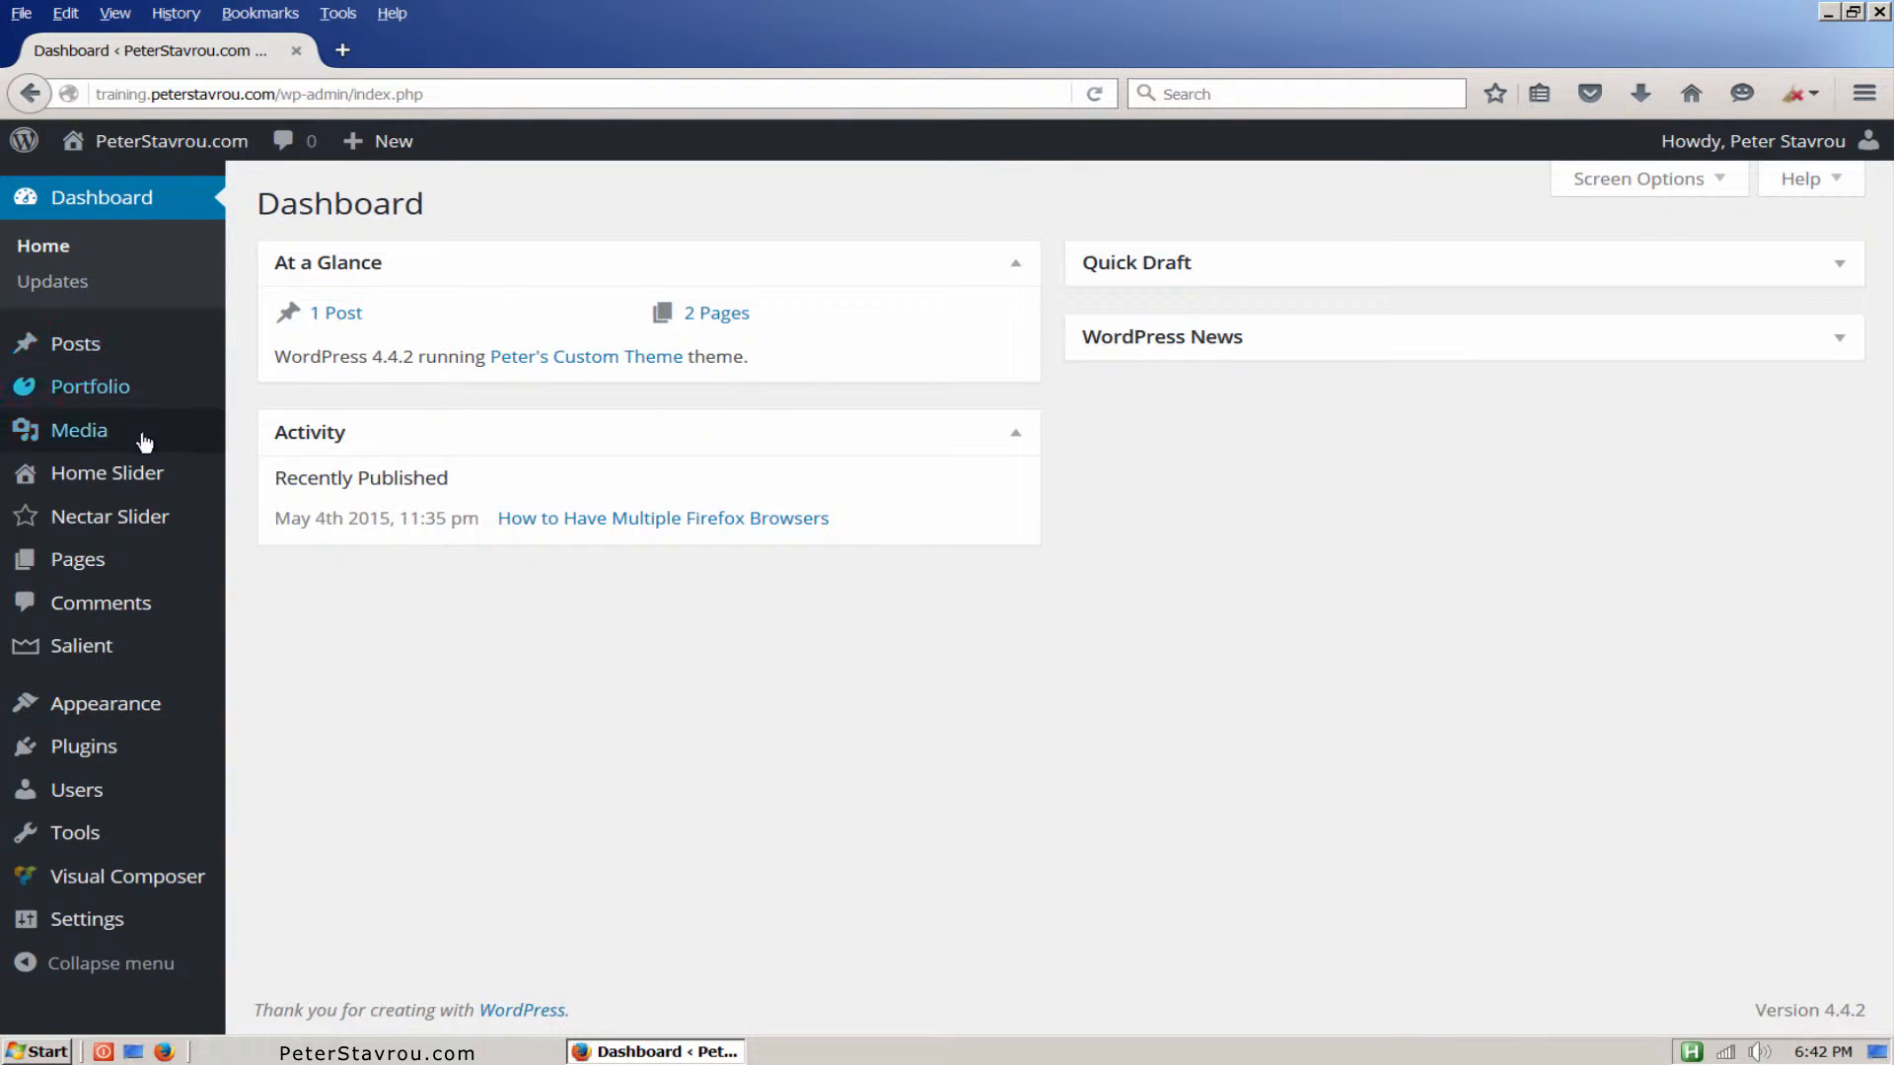
{"action": "mouse_move", "coordinate": [85, 746]}
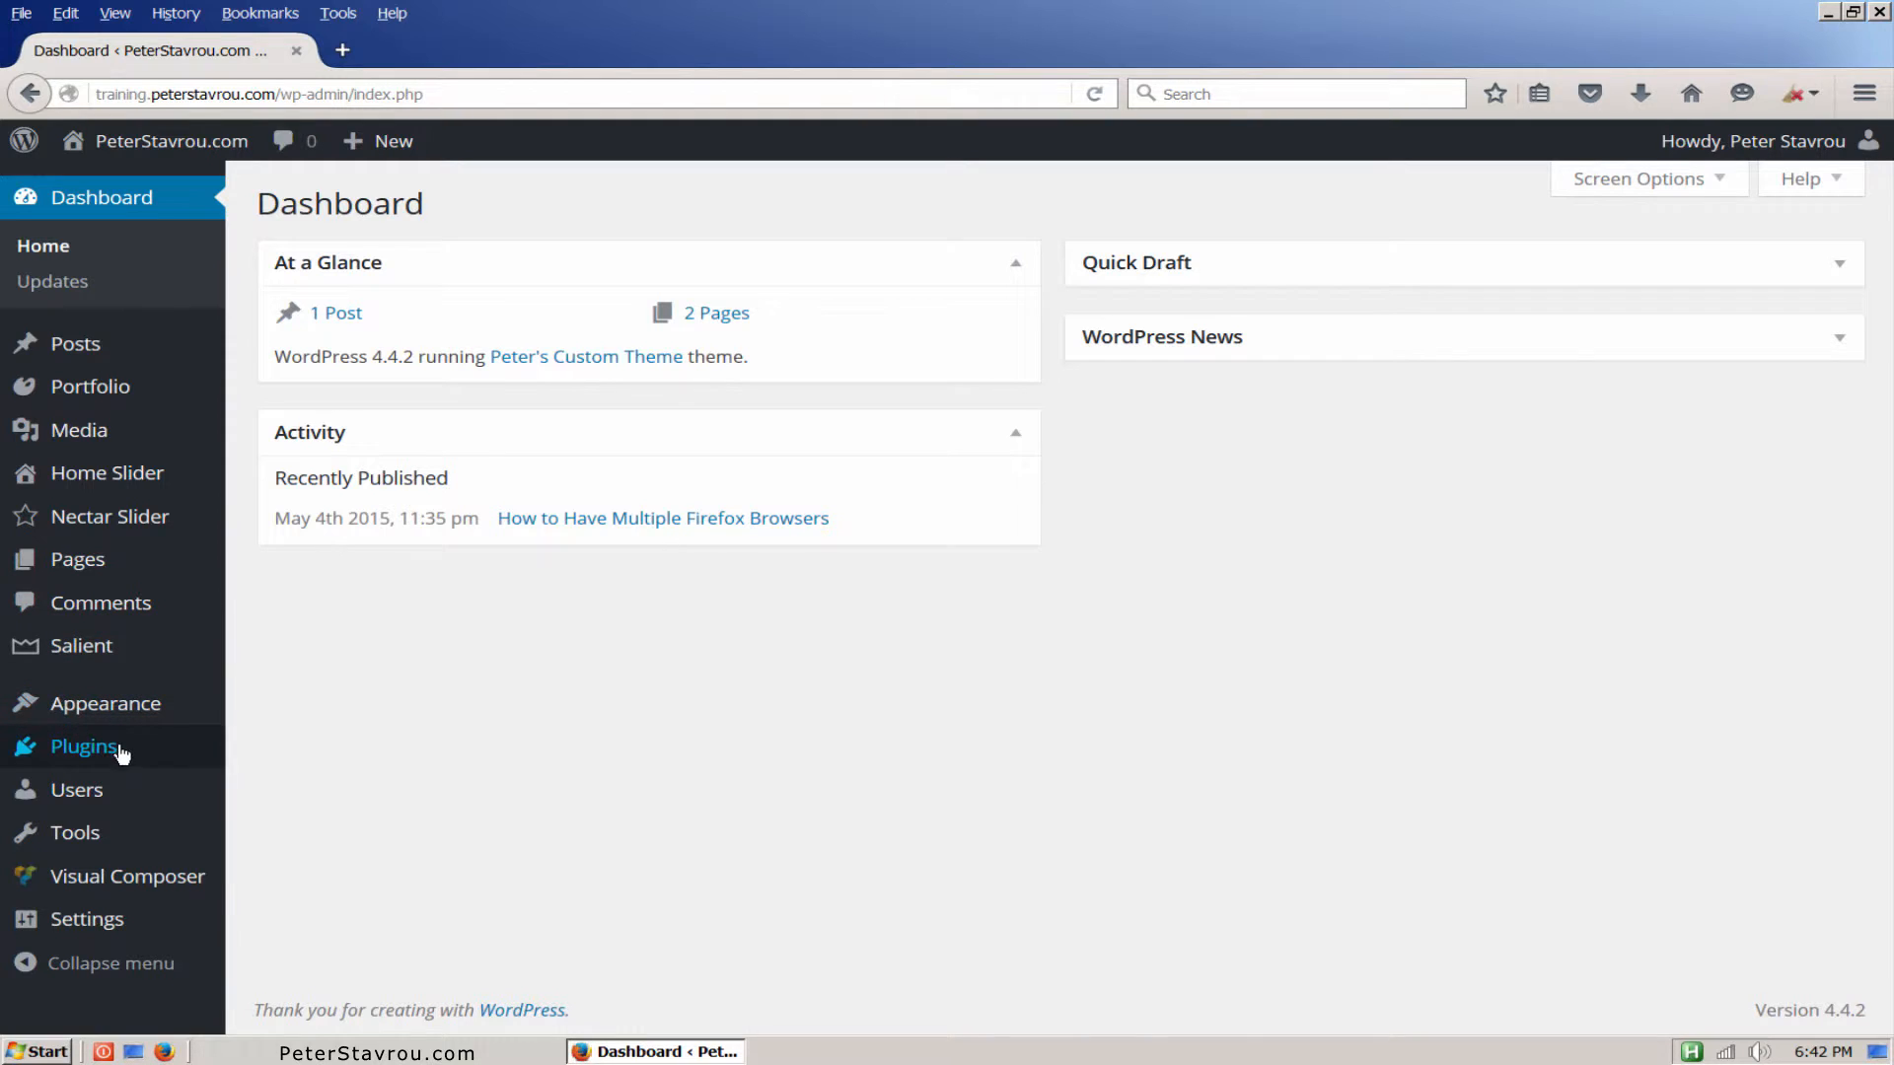
Step: Search the Add Plugins directory for 'Google Analytics By Yoast'
{"action": "left_click", "coordinate": [83, 746]}
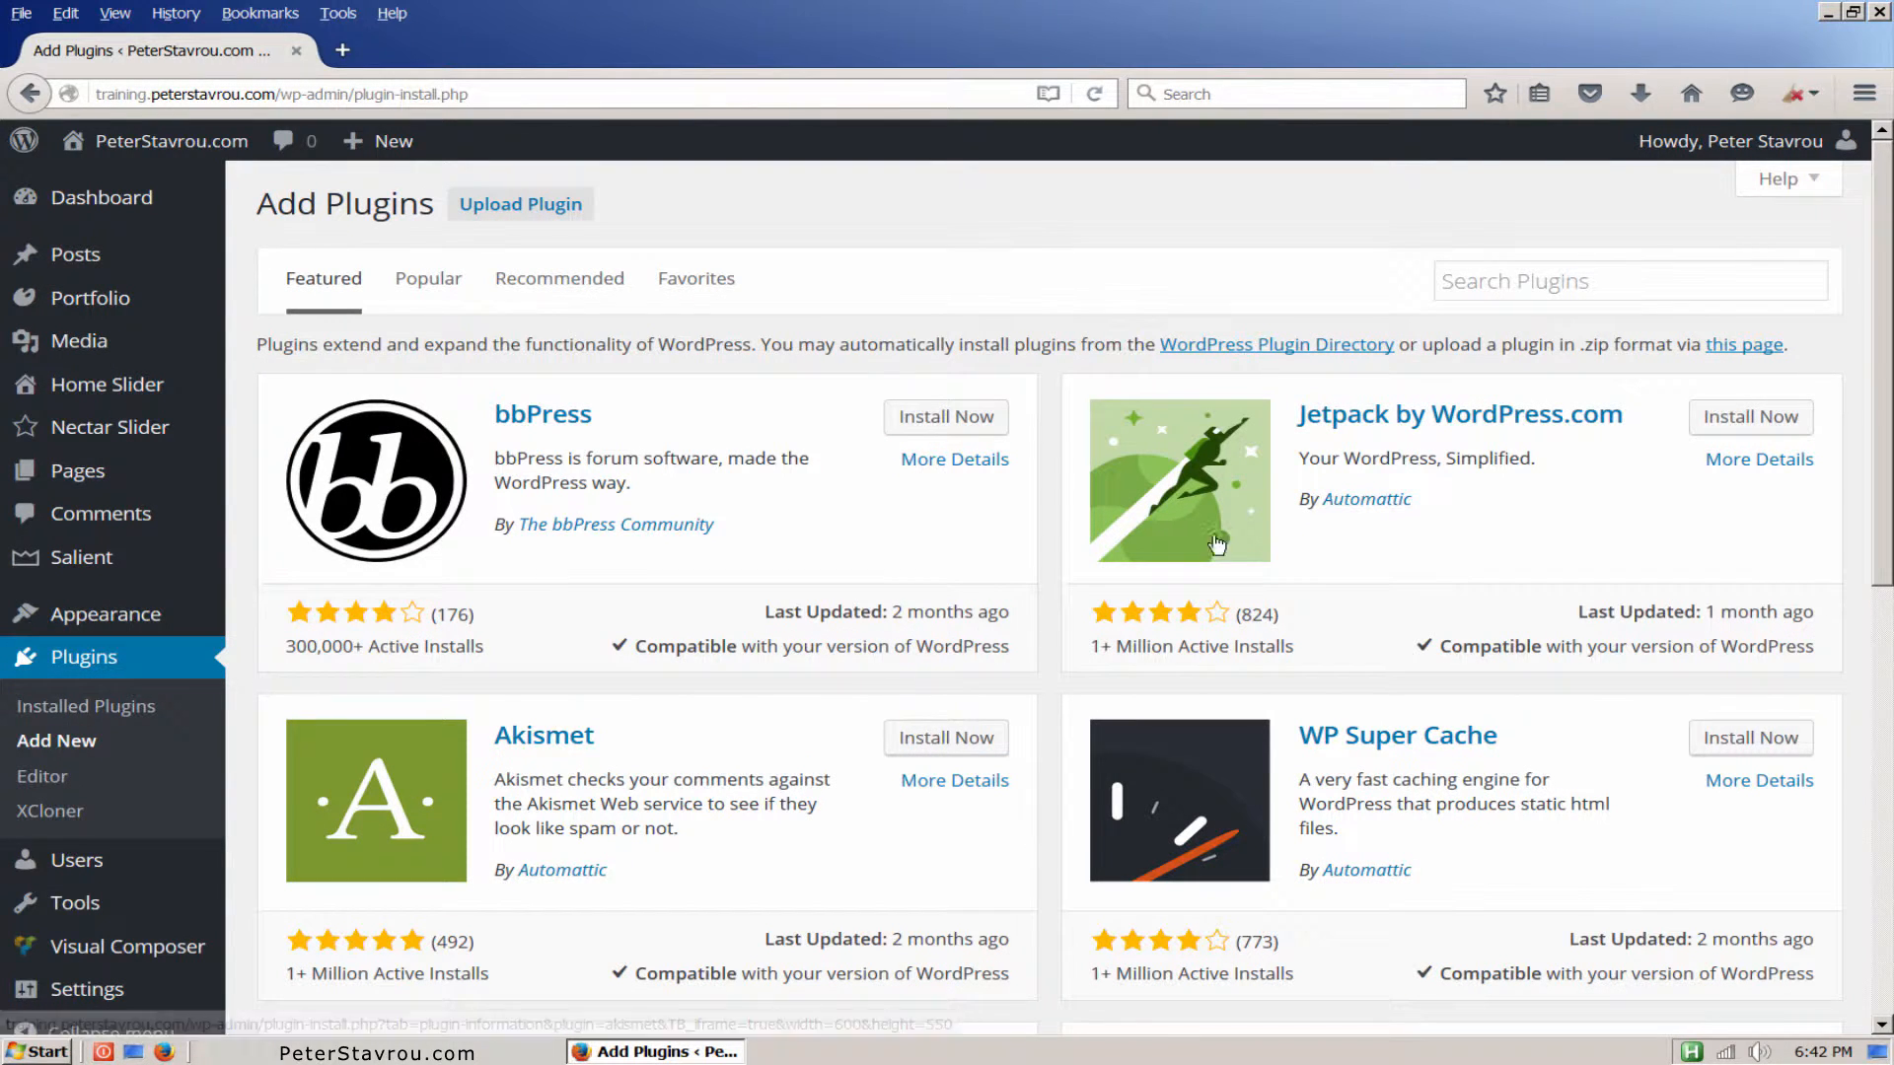
{"action": "type", "text": "Google Analytics By Yoast"}
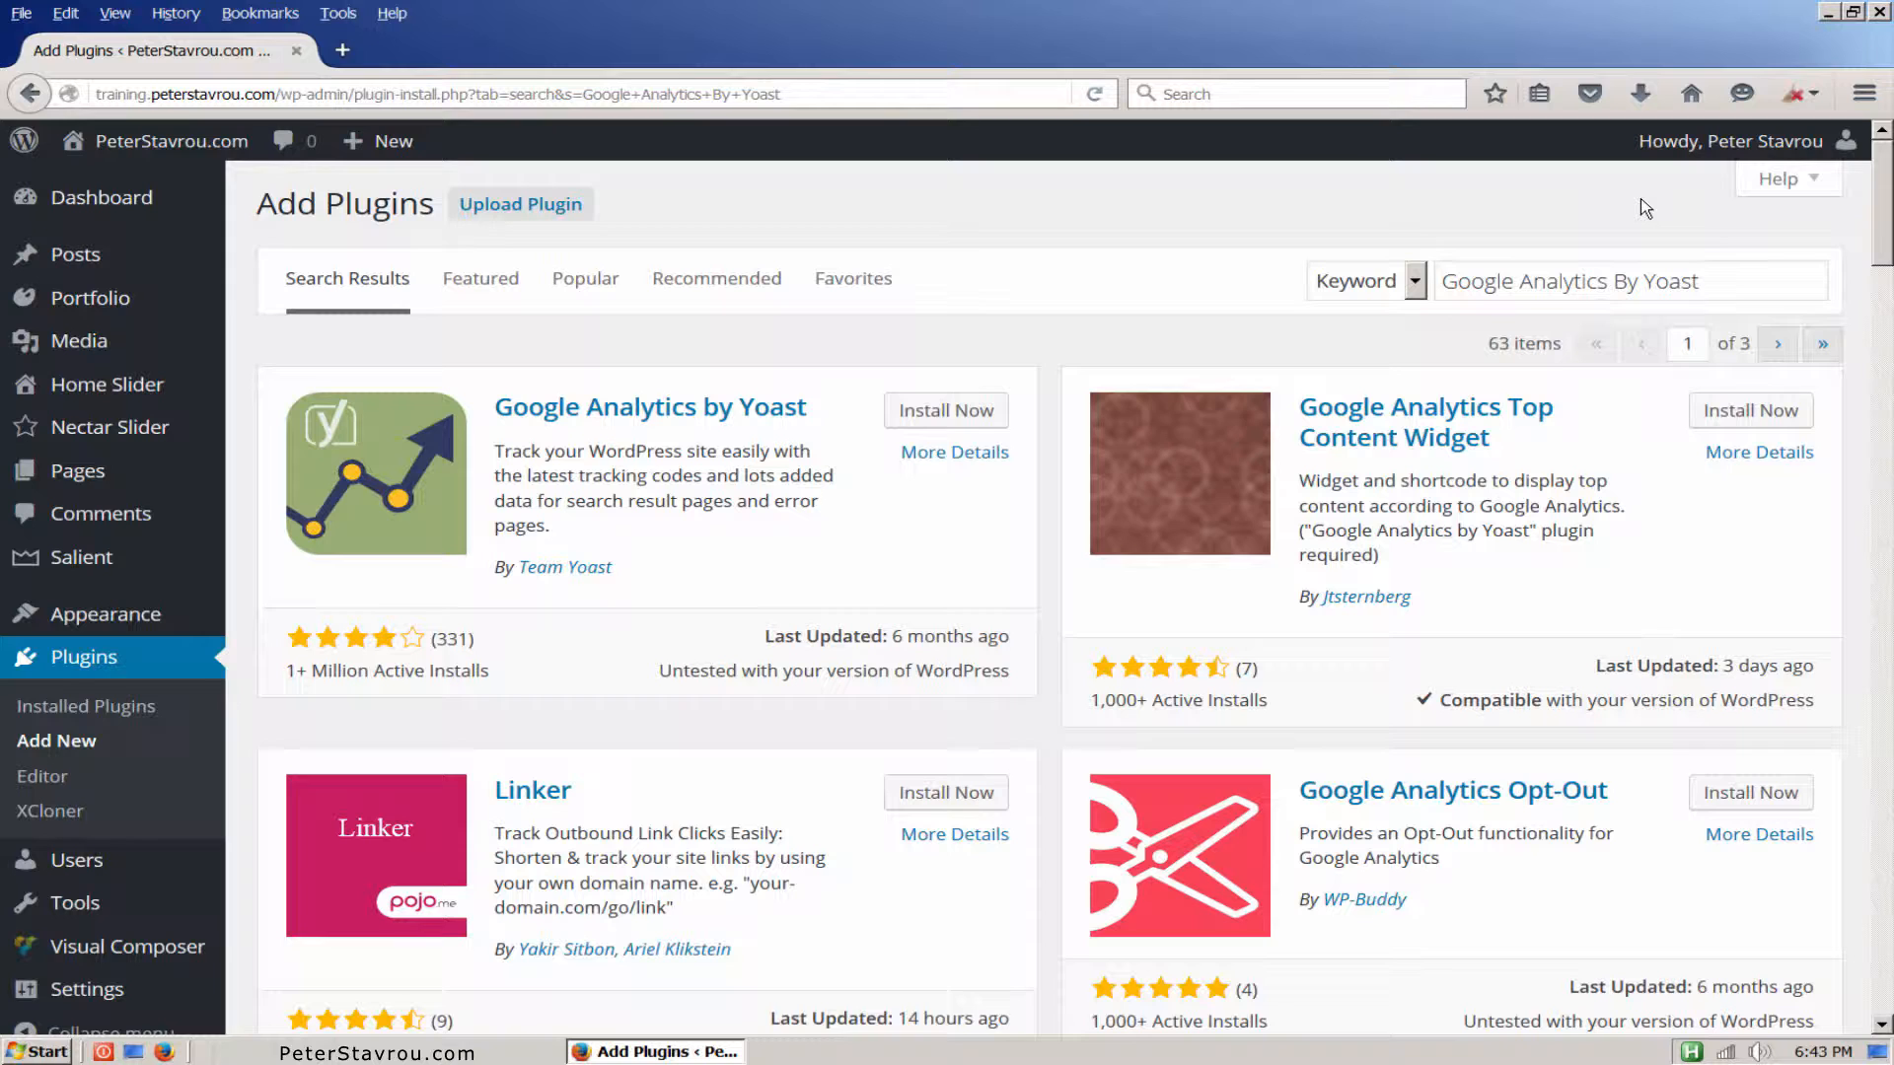
{"action": "mouse_move", "coordinate": [1078, 368]}
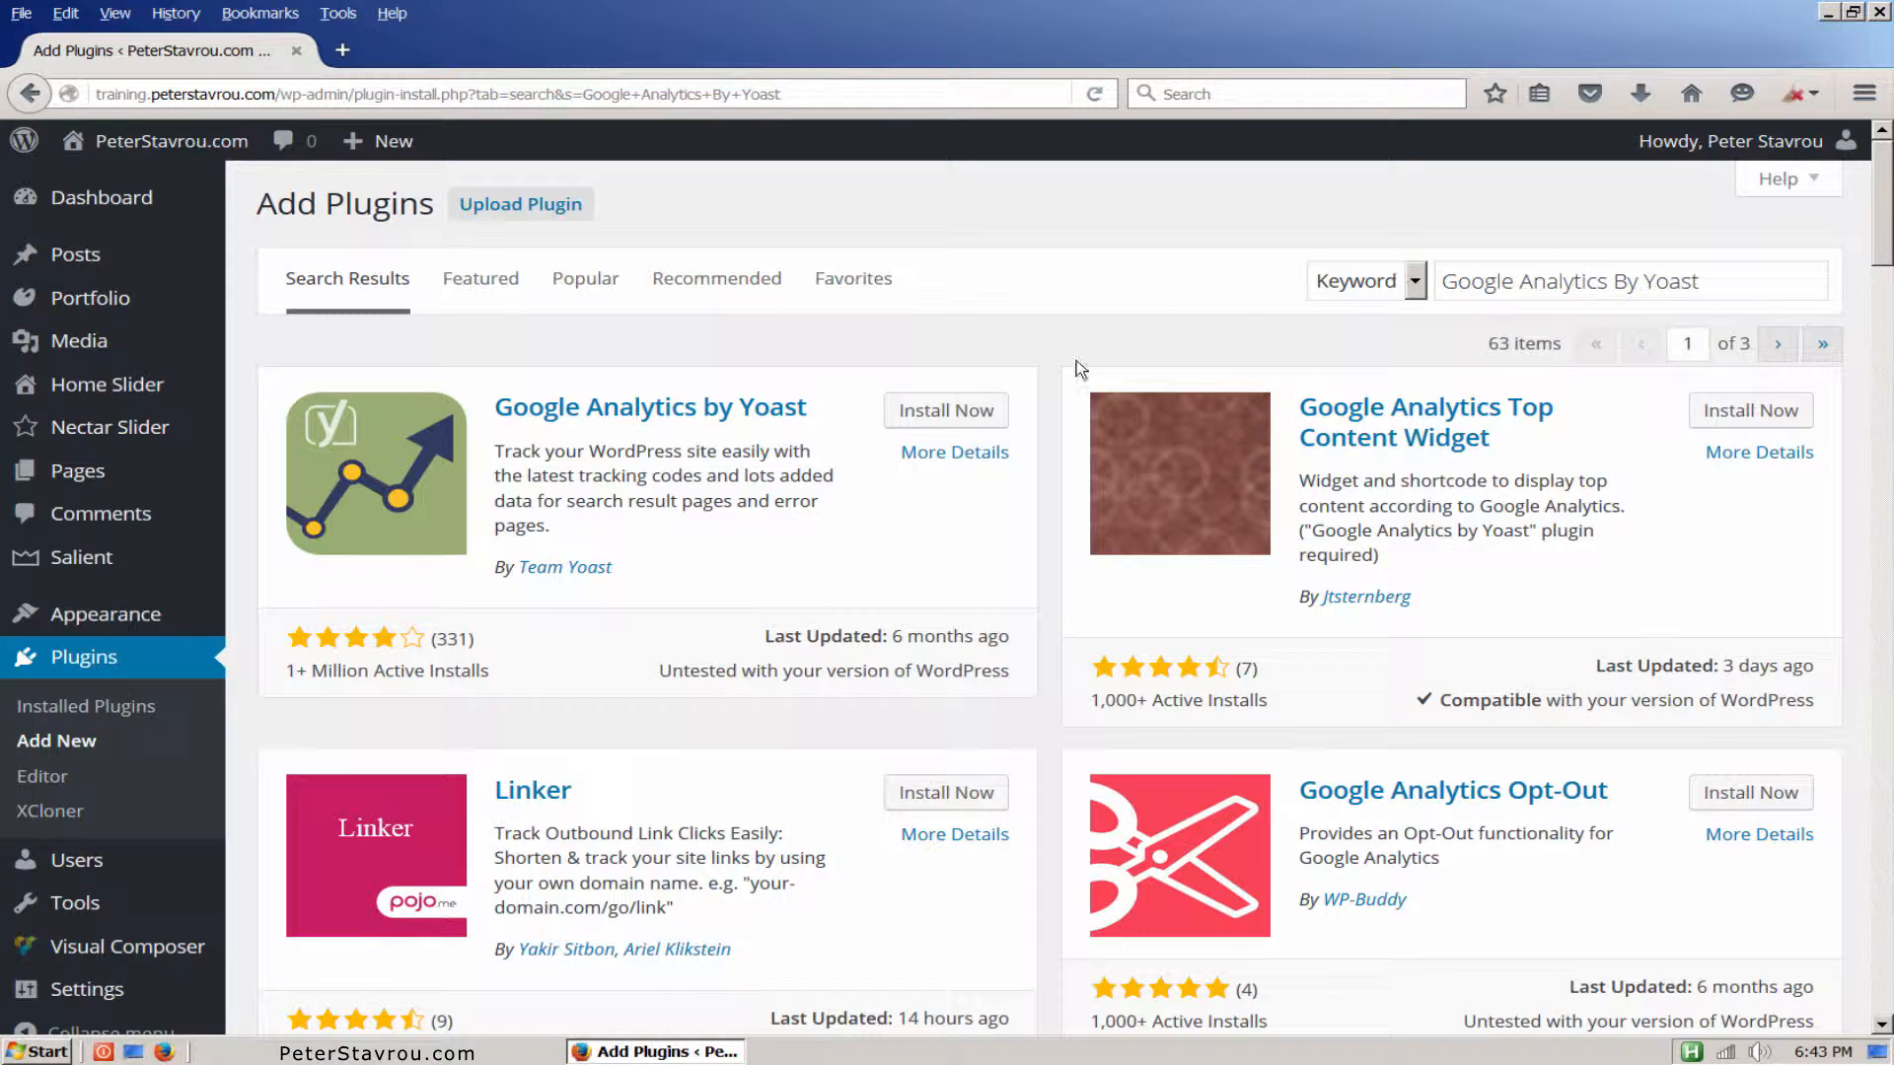
Step: Install Google Analytics by Yoast 5.4.6 and activate it
{"action": "left_click", "coordinate": [946, 409]}
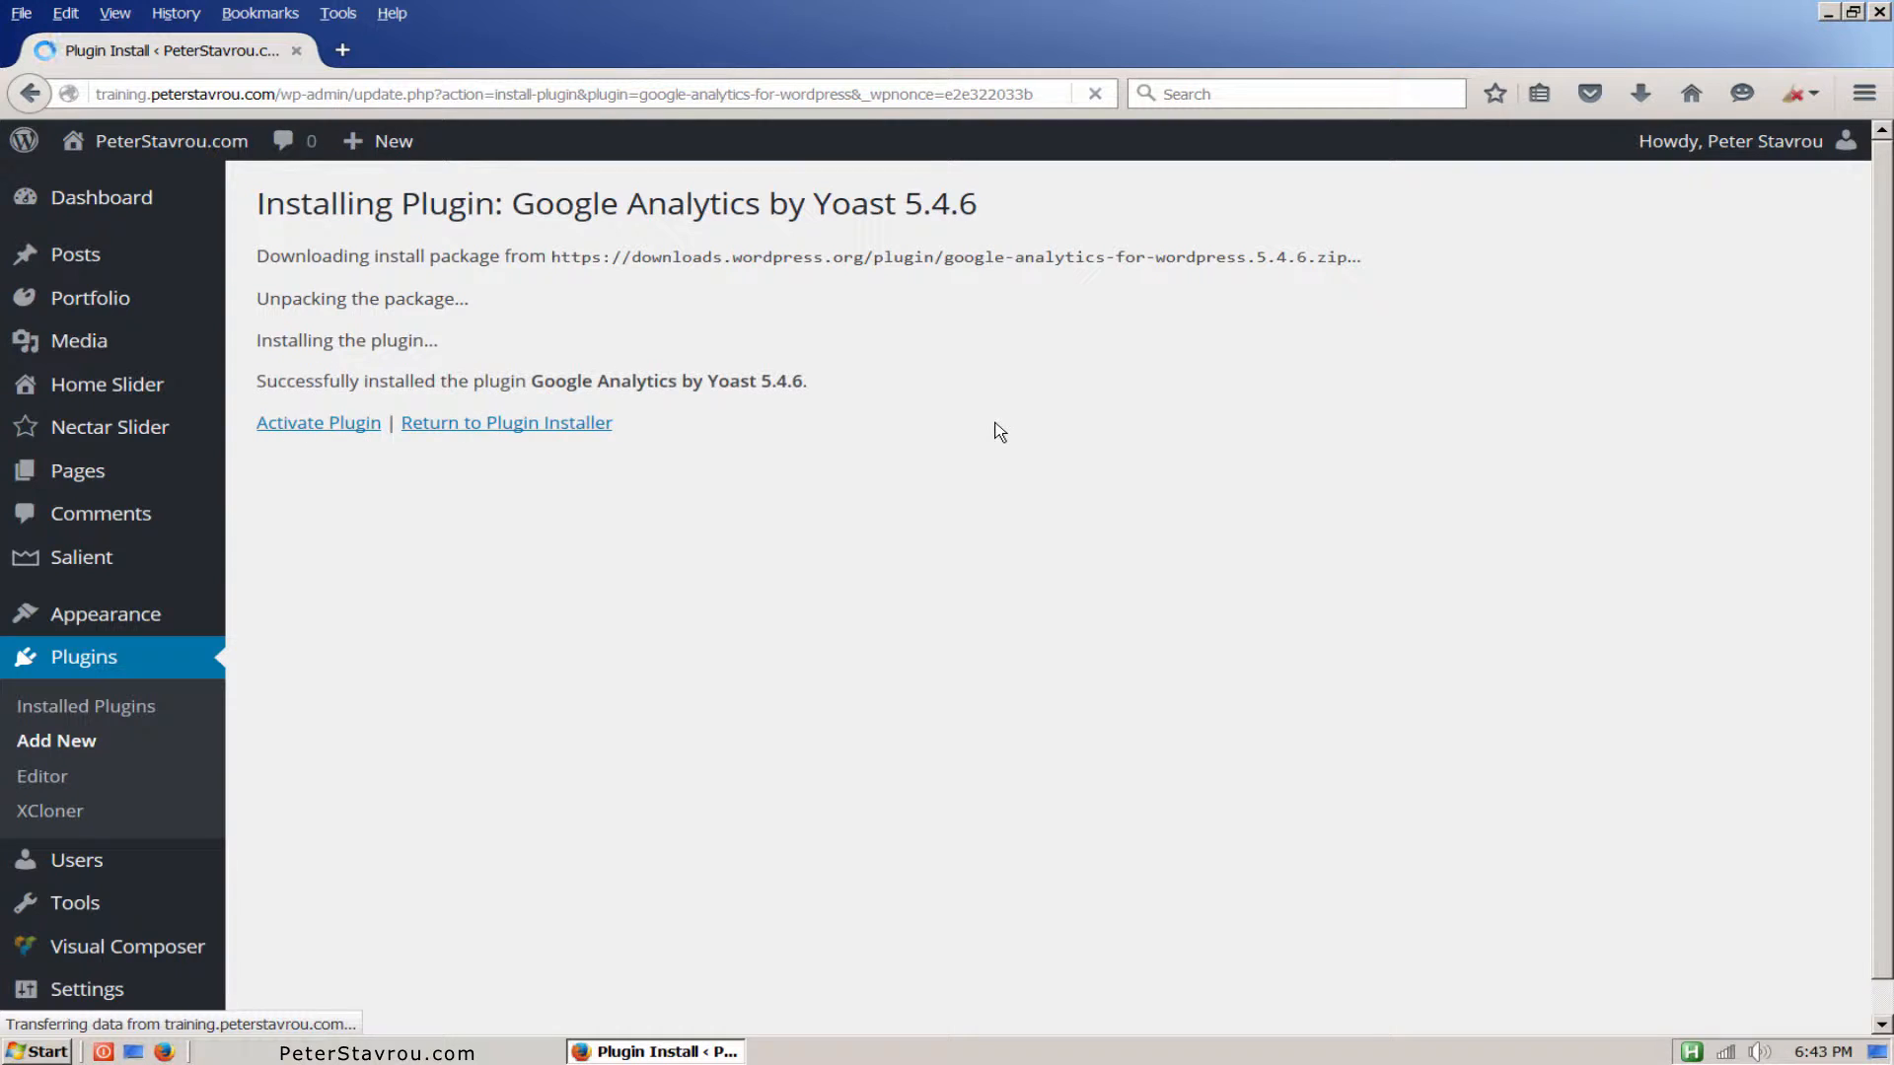
{"action": "left_click", "coordinate": [318, 423]}
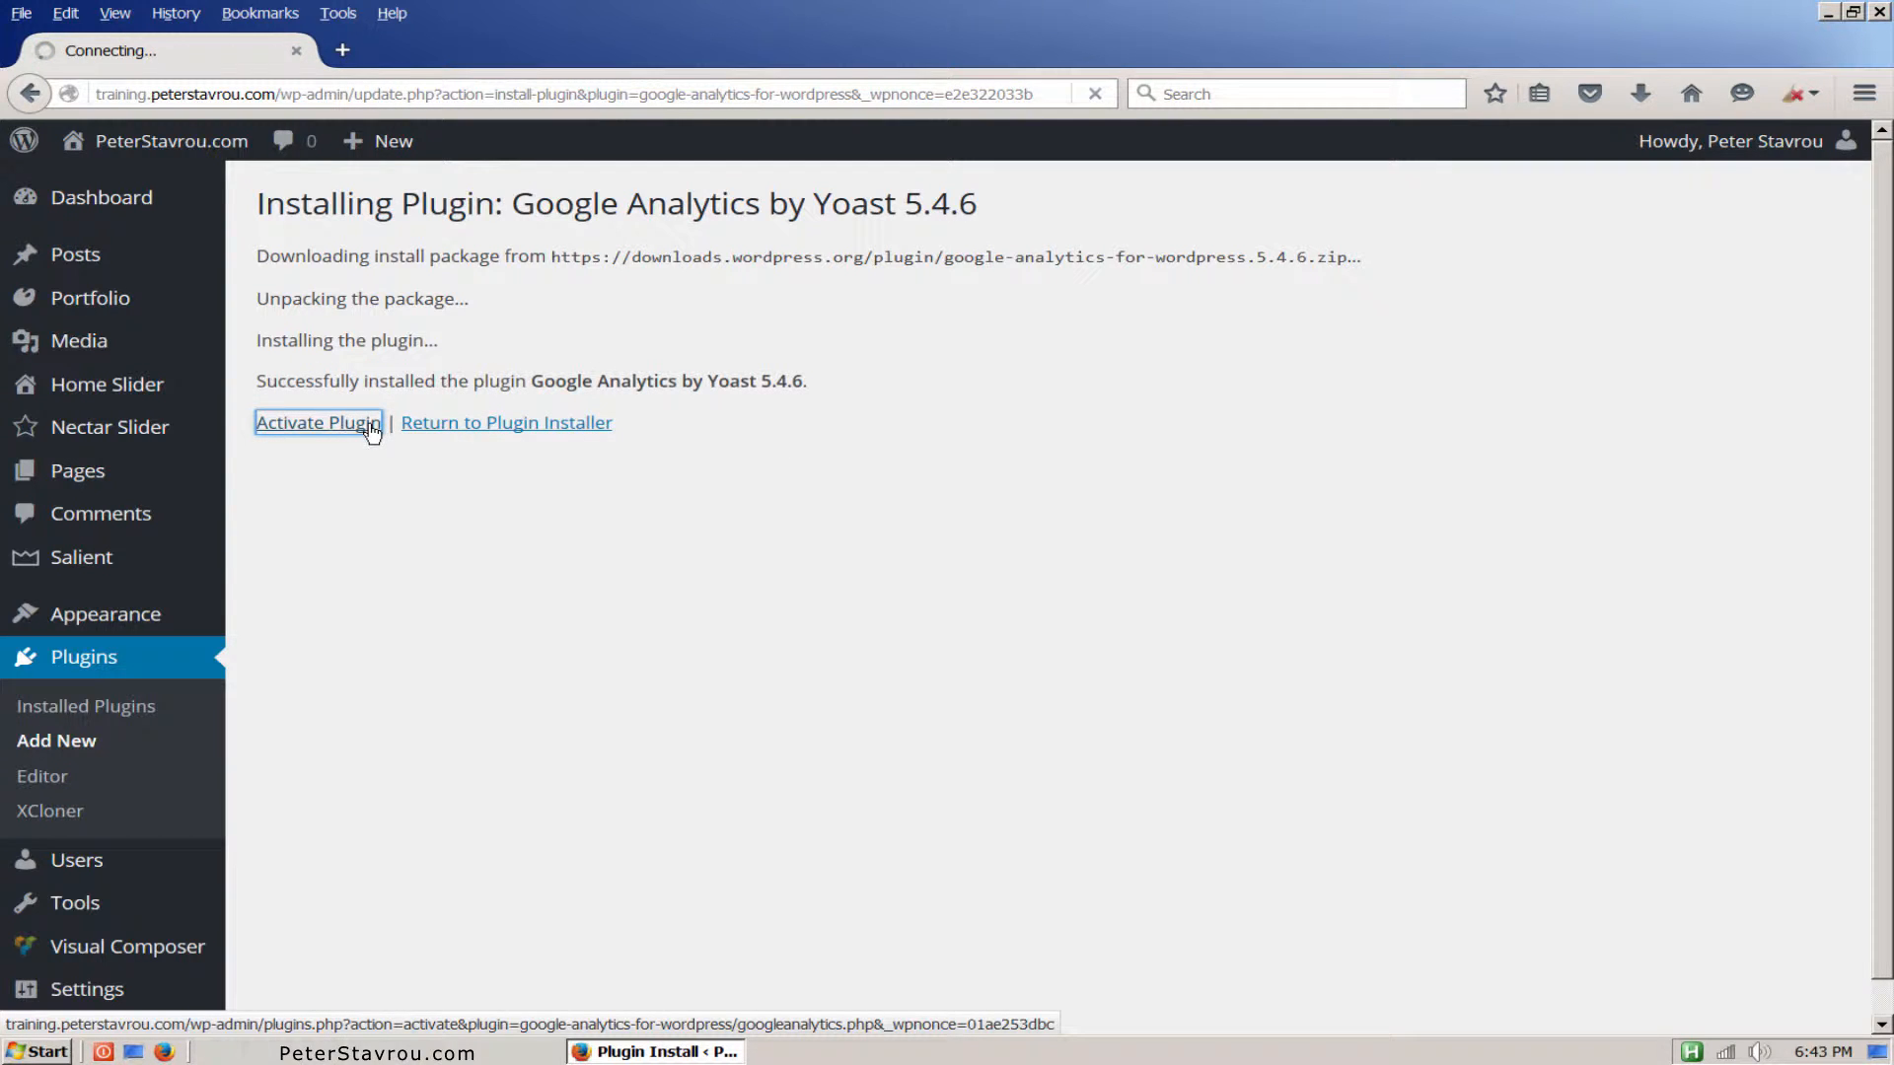
{"action": "left_click", "coordinate": [317, 422]}
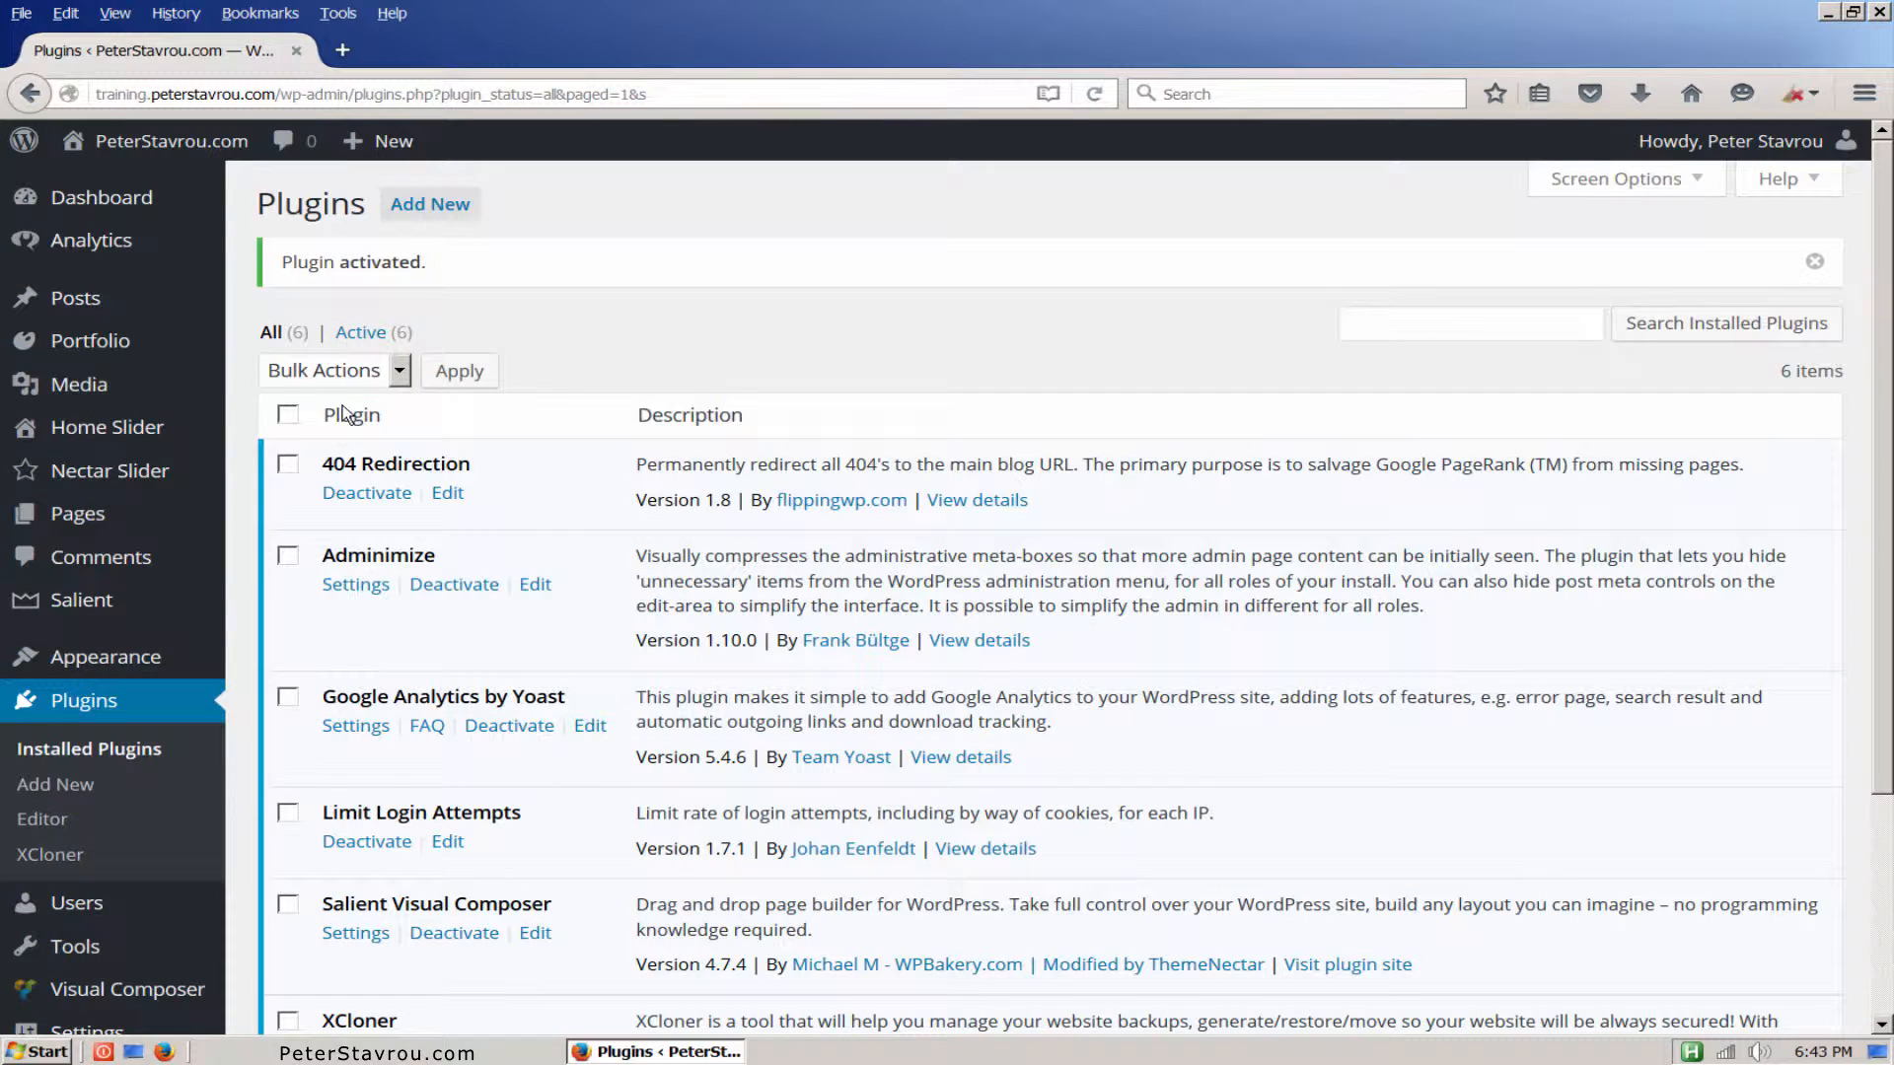
{"action": "mouse_move", "coordinate": [91, 239]}
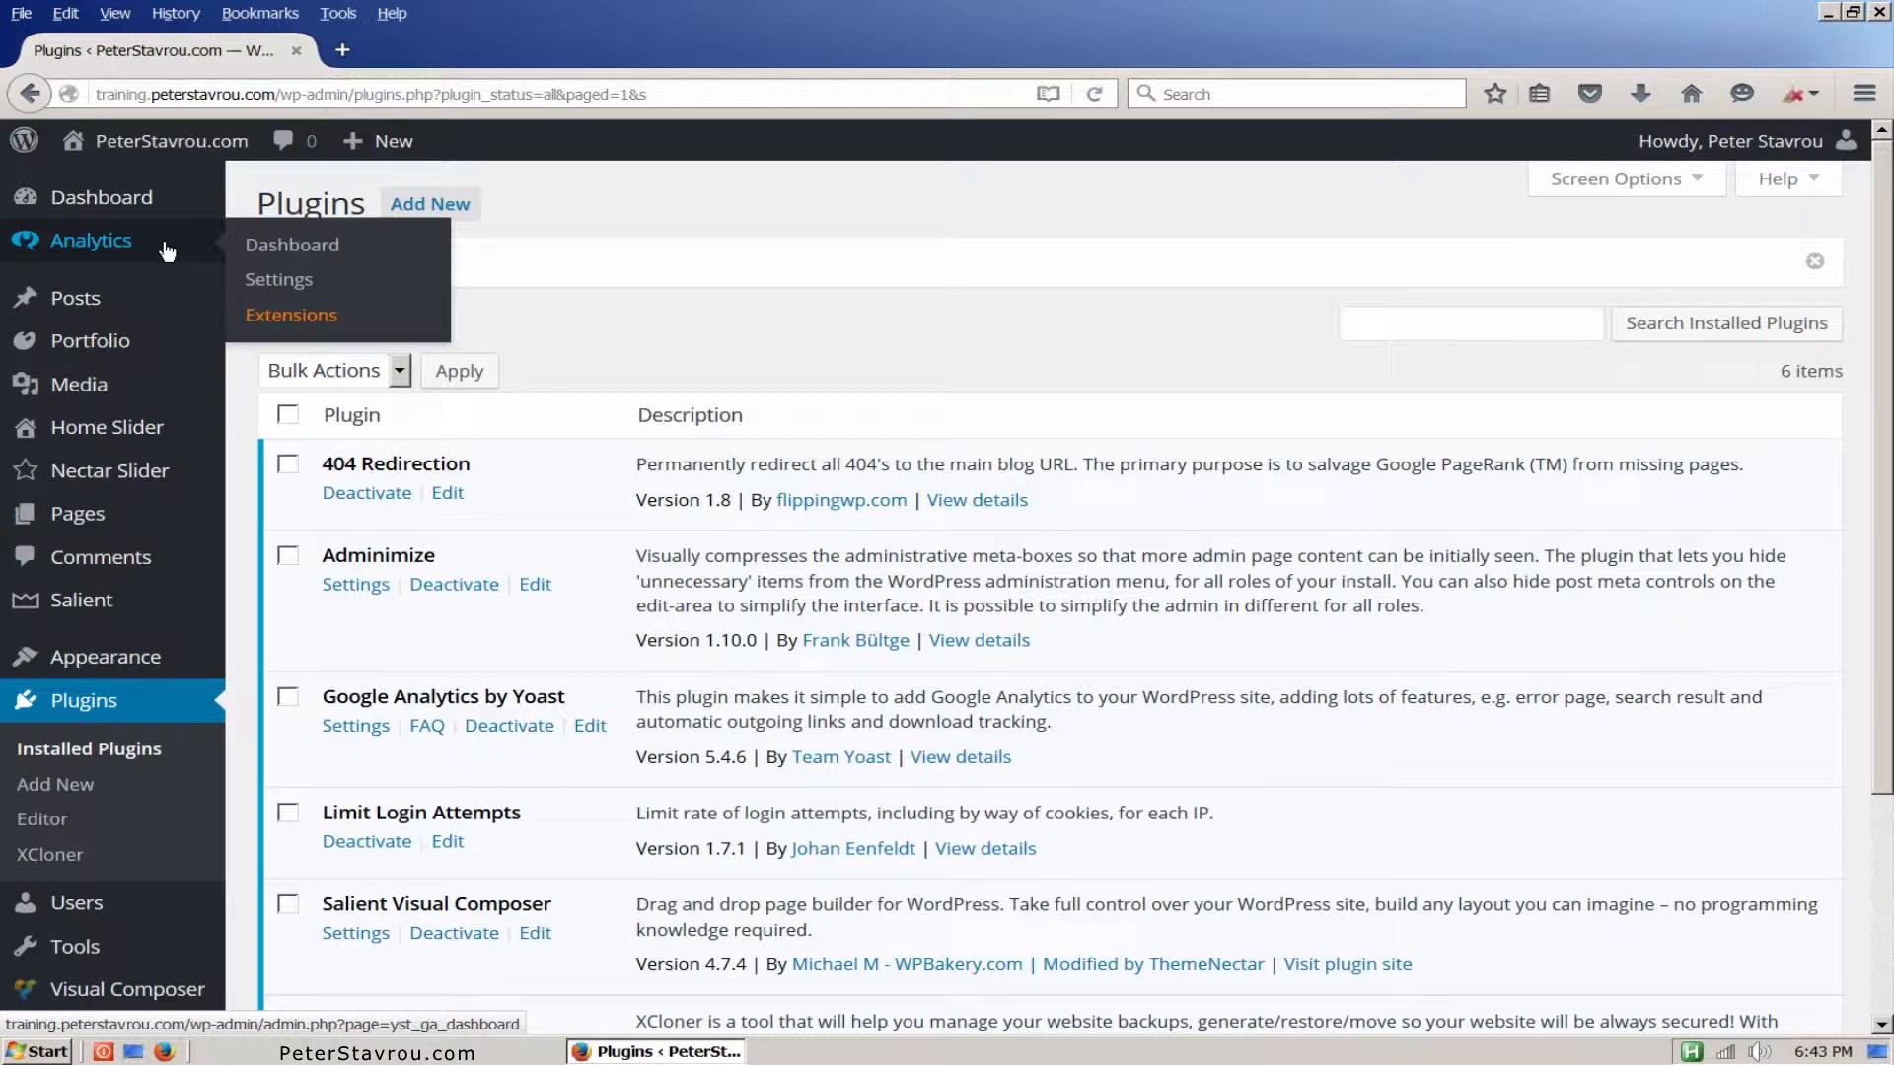
{"action": "mouse_move", "coordinate": [279, 279]}
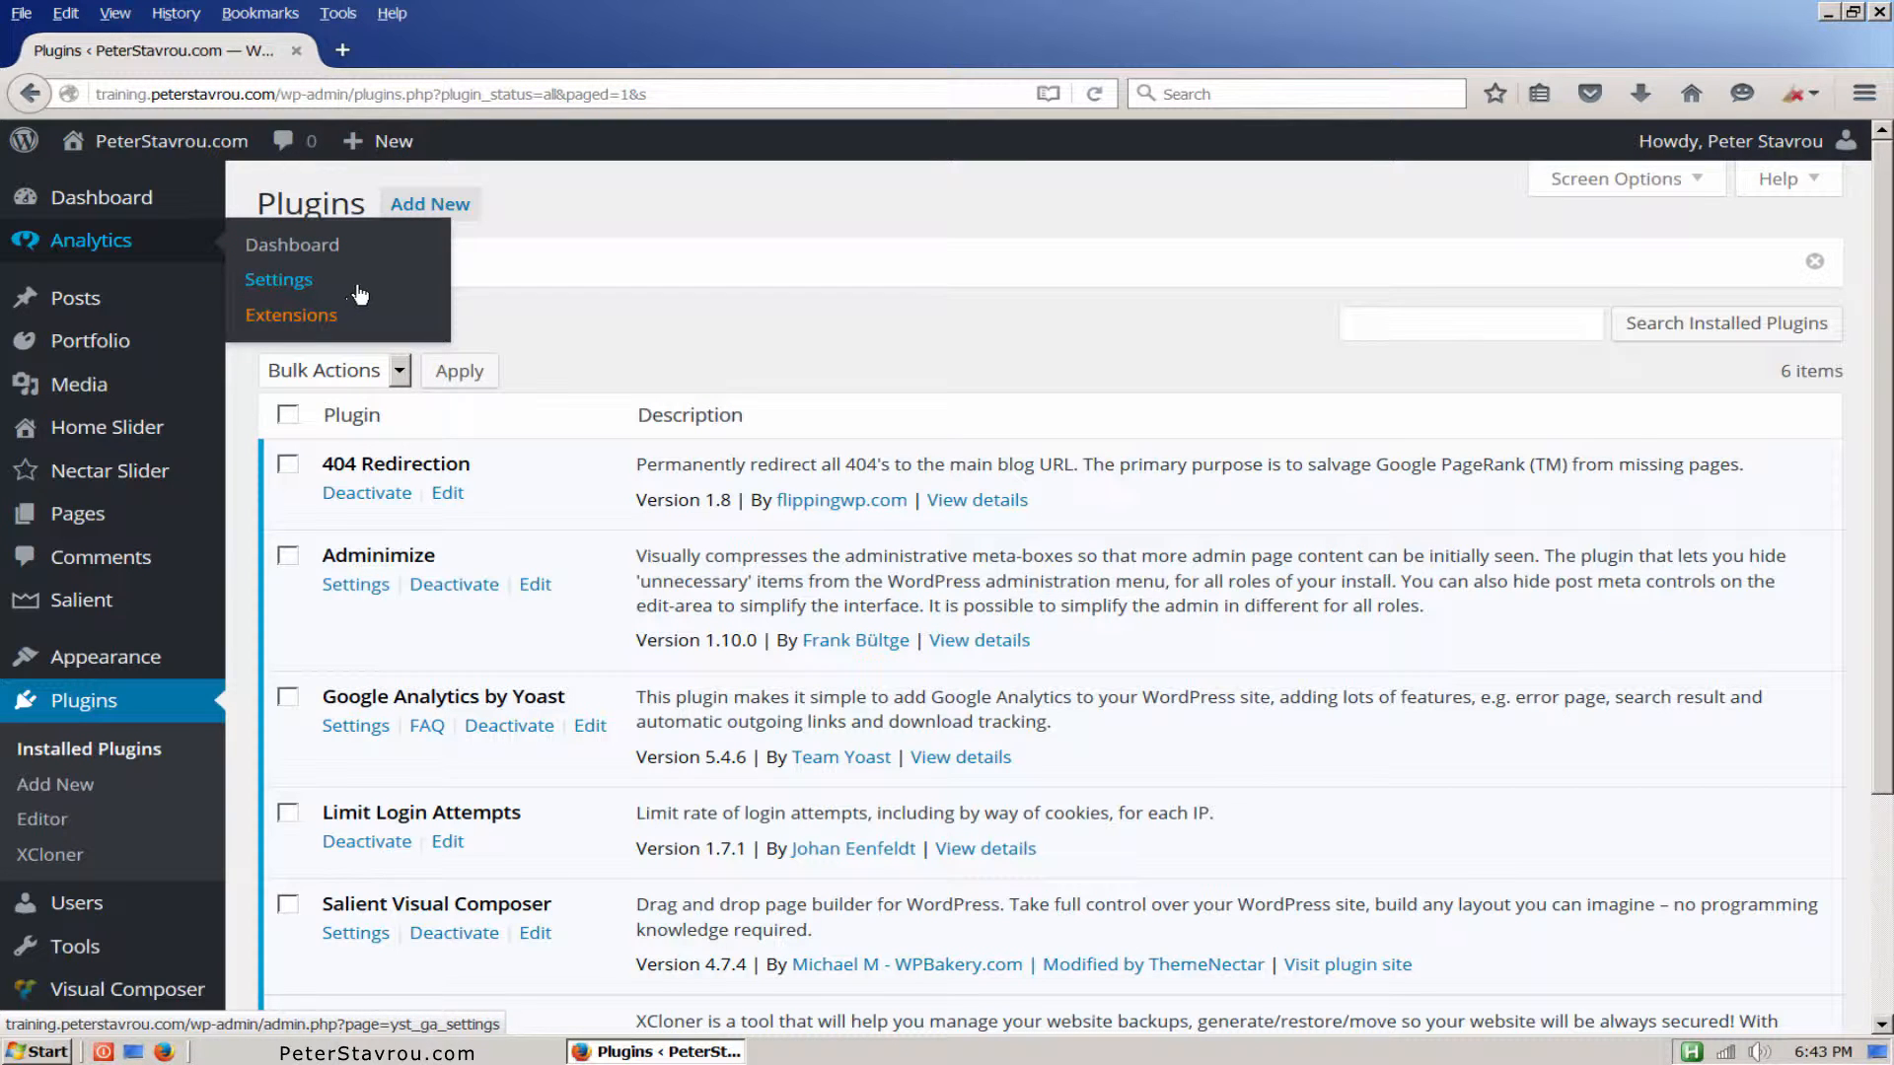
Step: Open the Analytics Settings page showing UA profile UA-64951722-1
{"action": "left_click", "coordinate": [278, 280]}
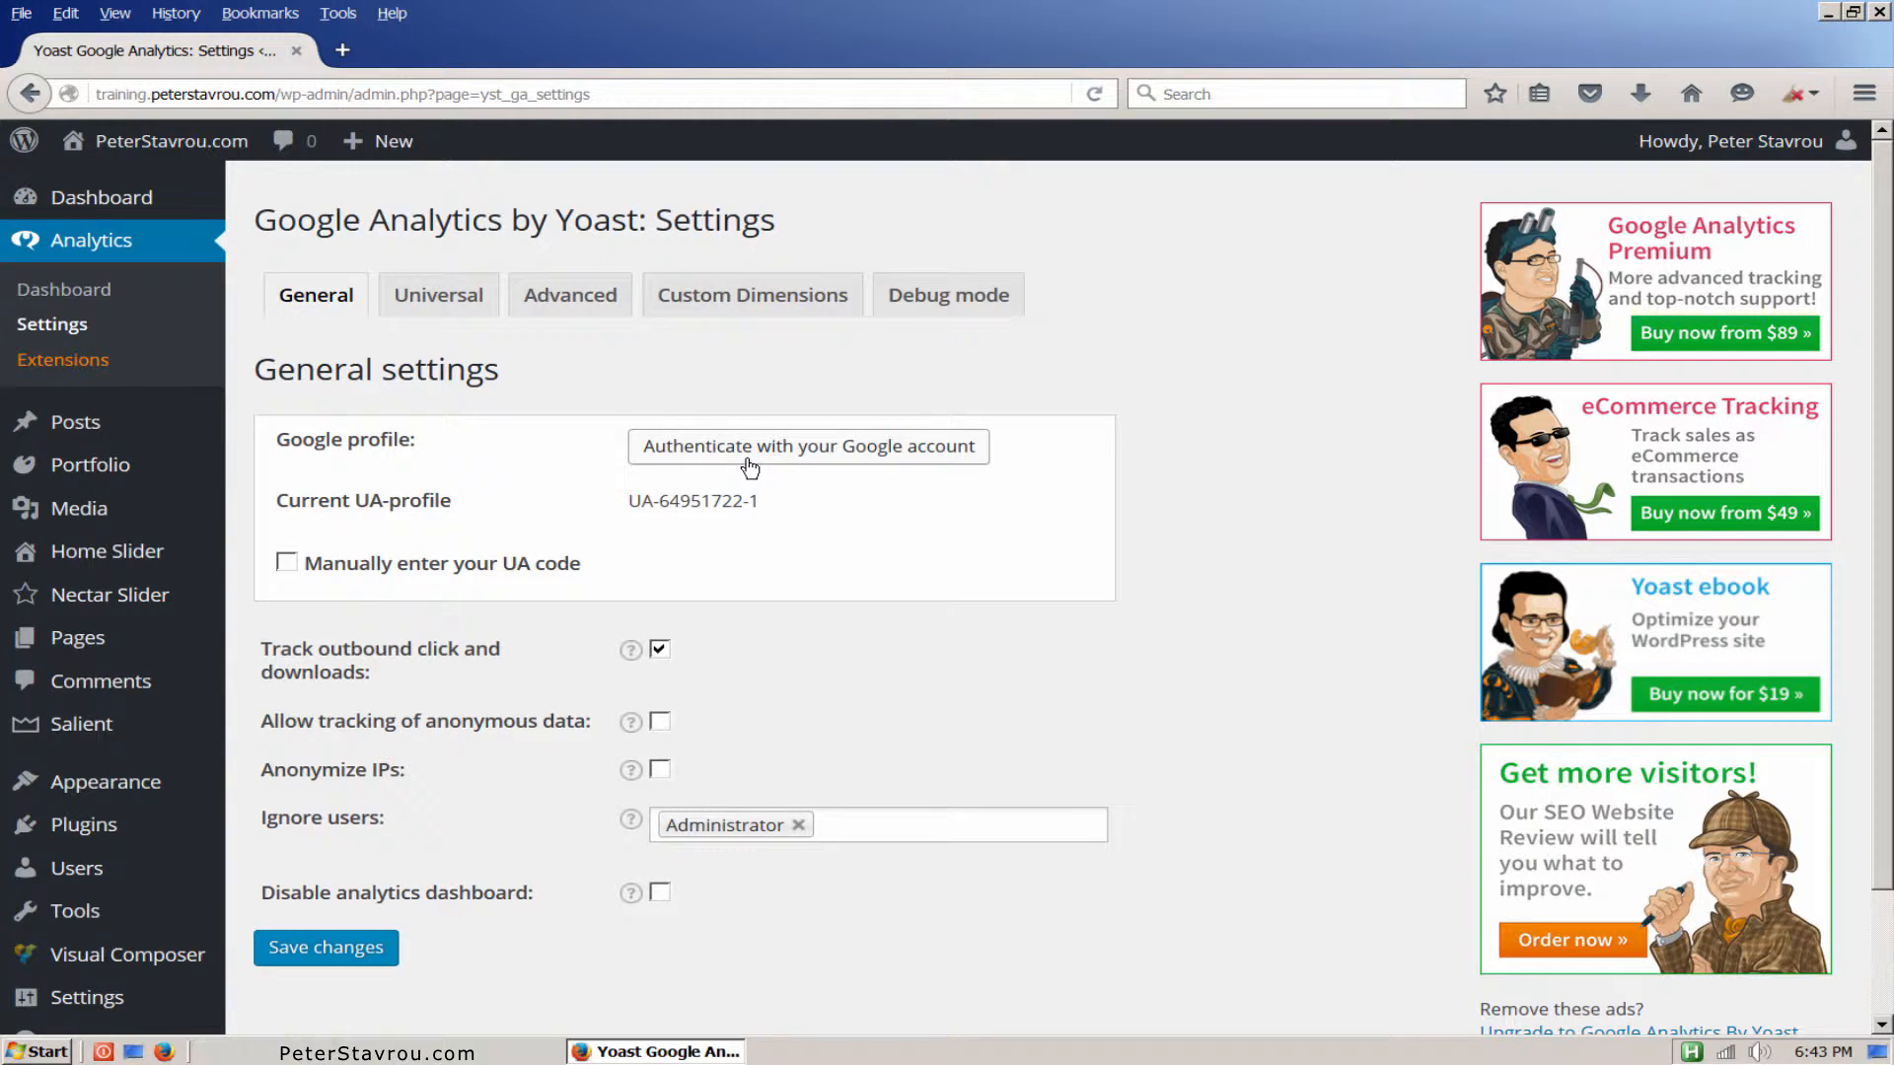
Step: Authenticate with Google, signing in as 'peter' with the account password
{"action": "left_click", "coordinate": [807, 446]}
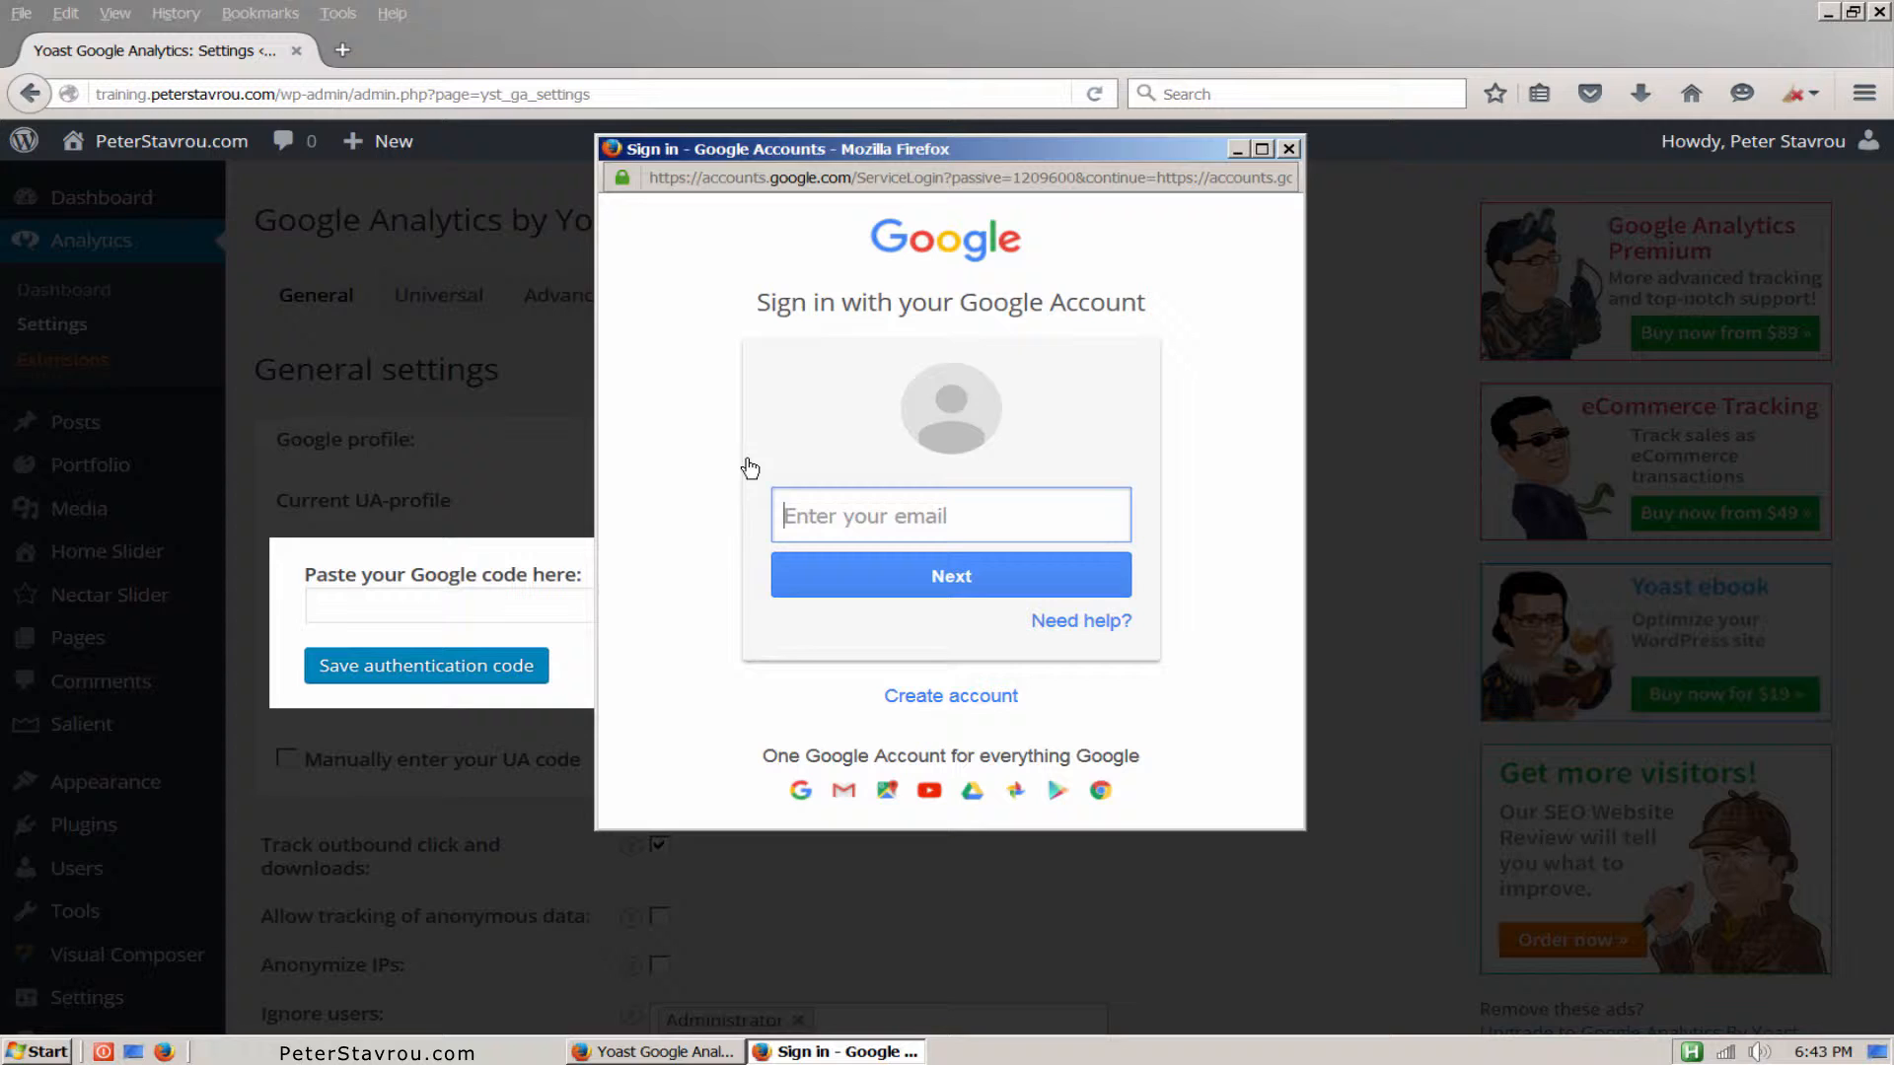
{"action": "type", "text": "peterstavrou @gmail.com"}
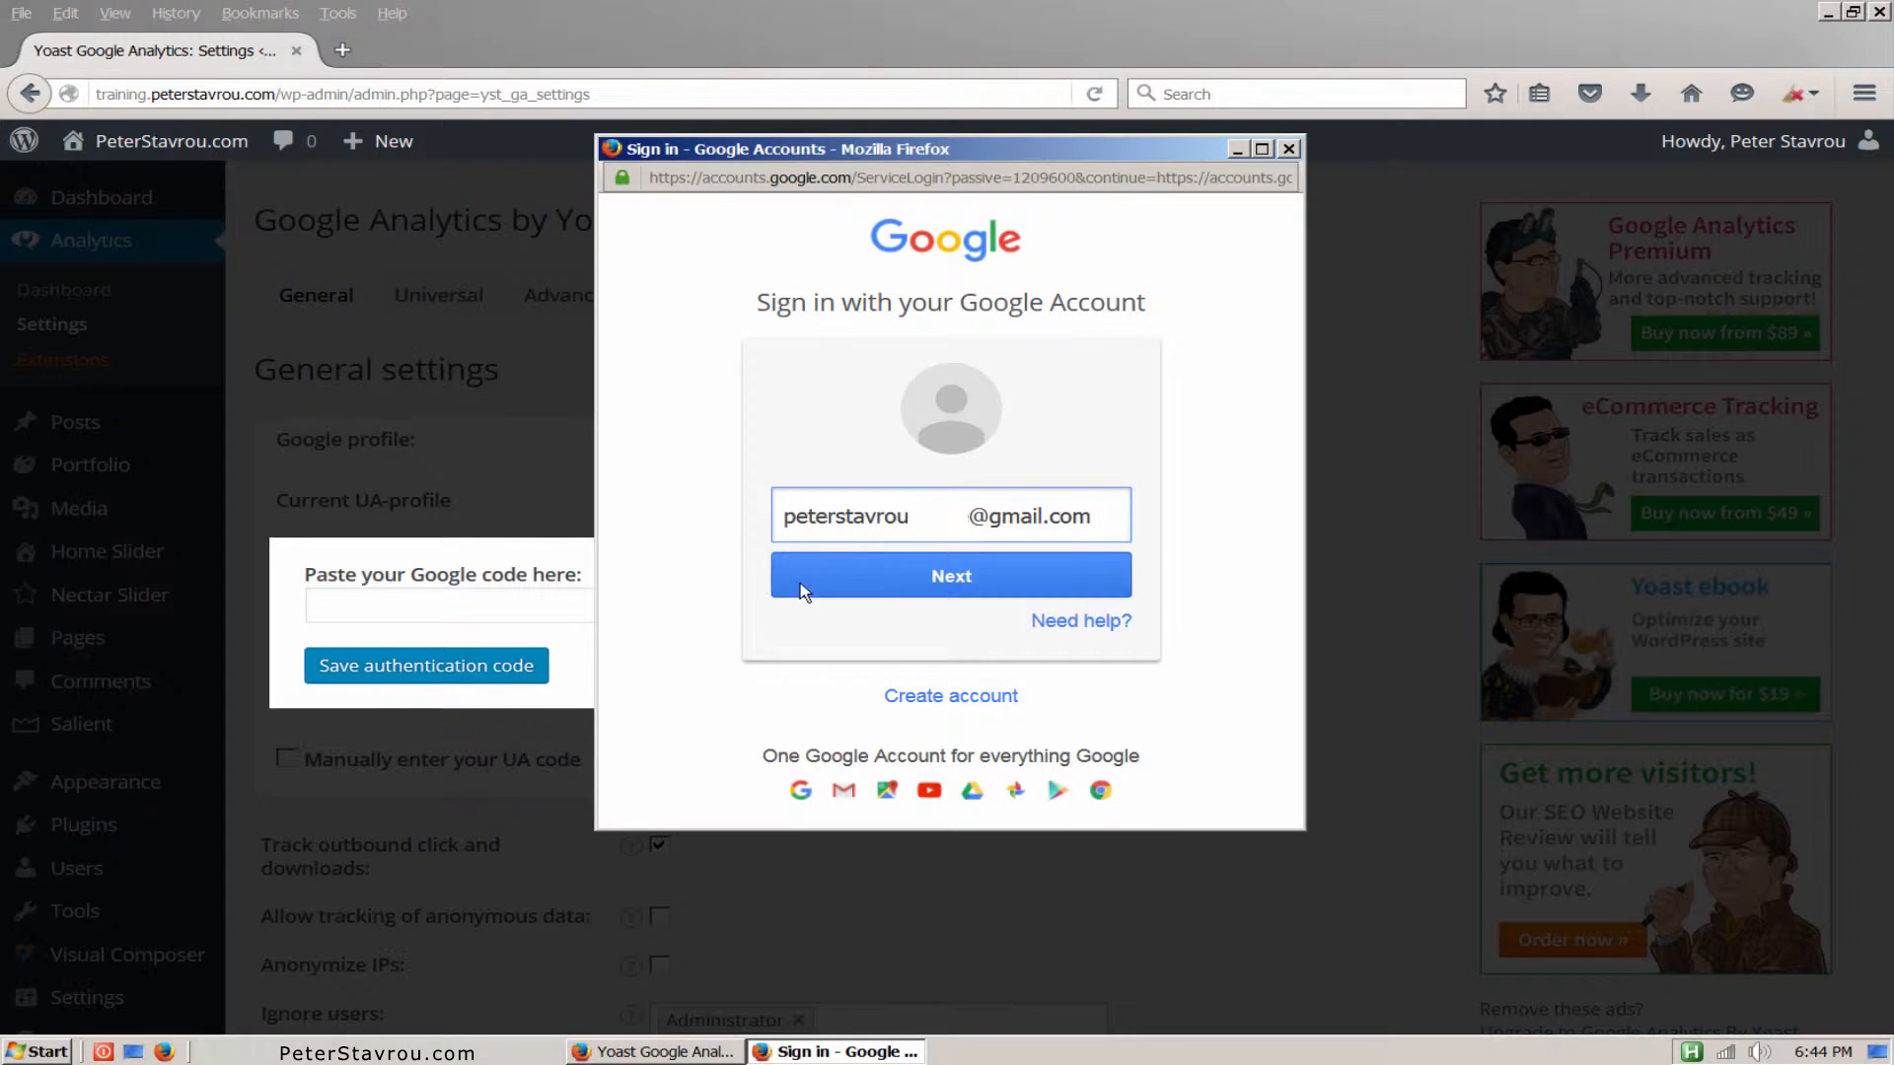
{"action": "left_click", "coordinate": [951, 575]}
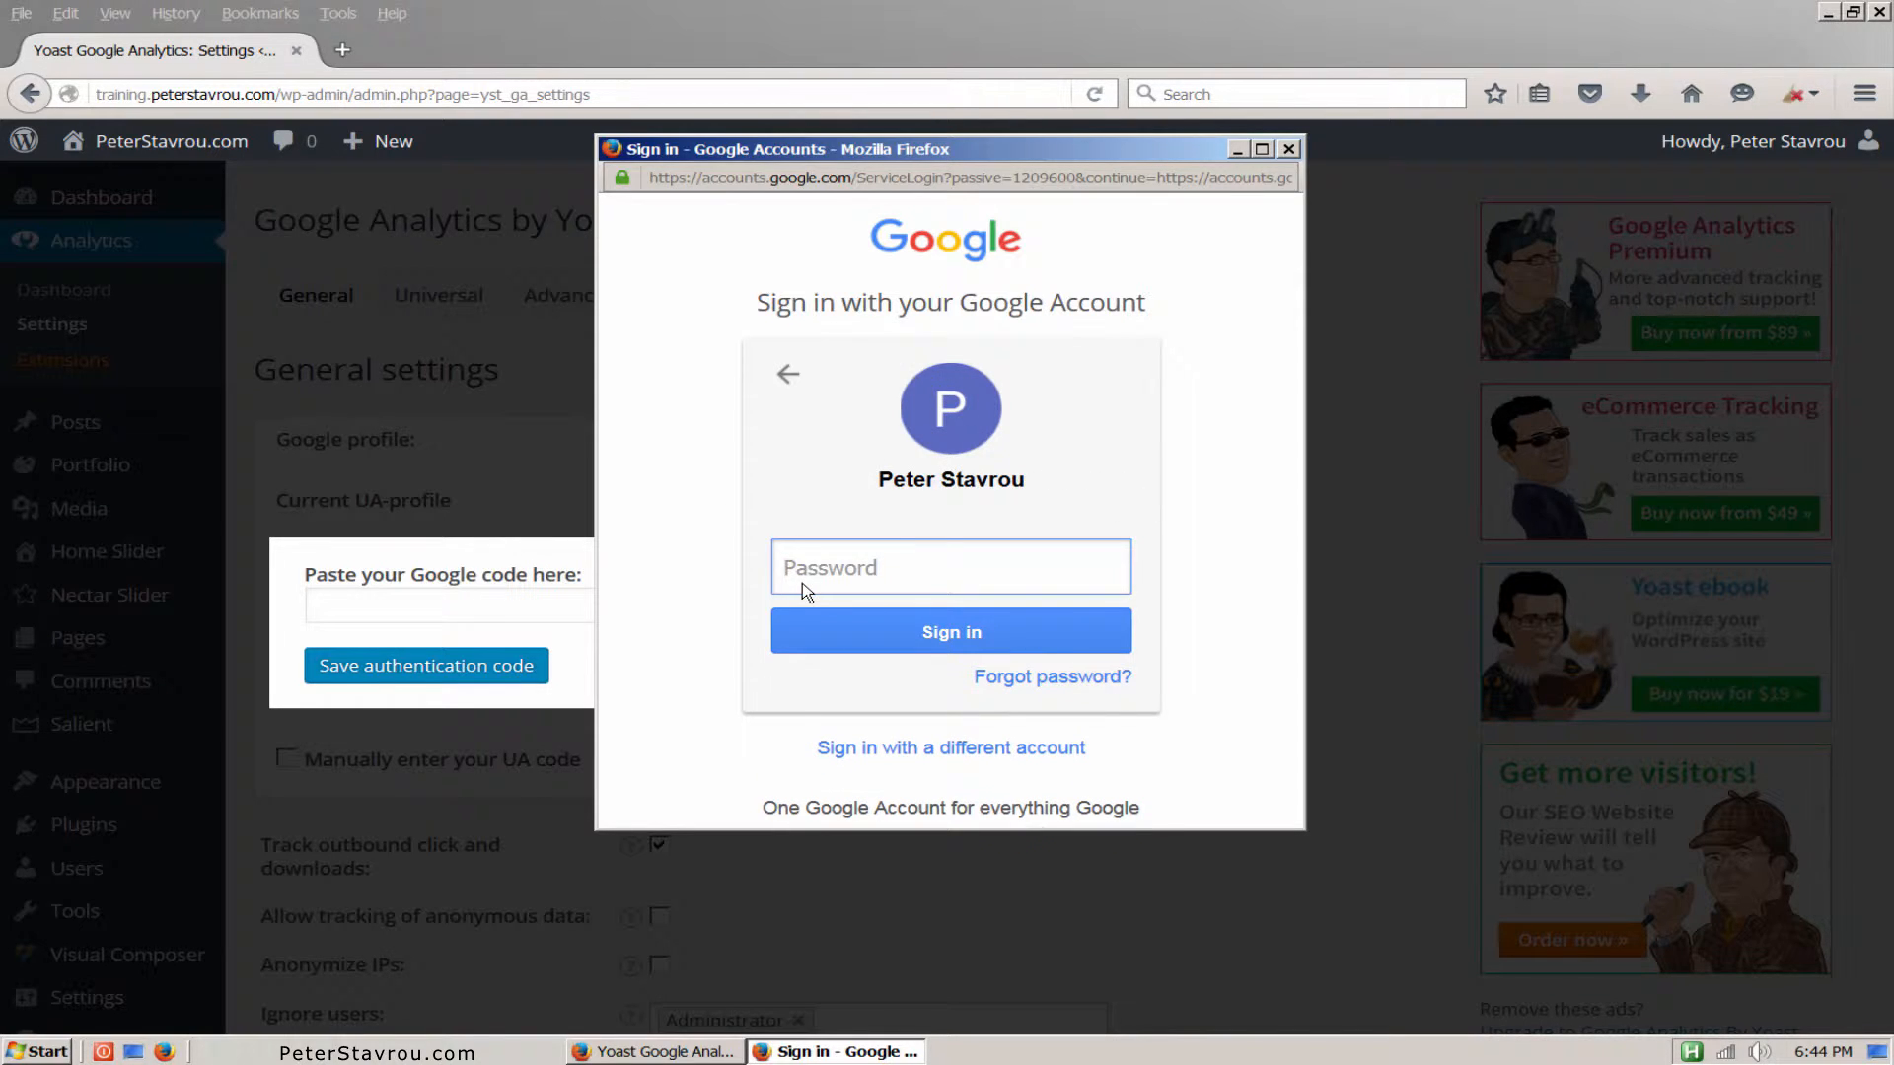
{"action": "type", "text": "••••"}
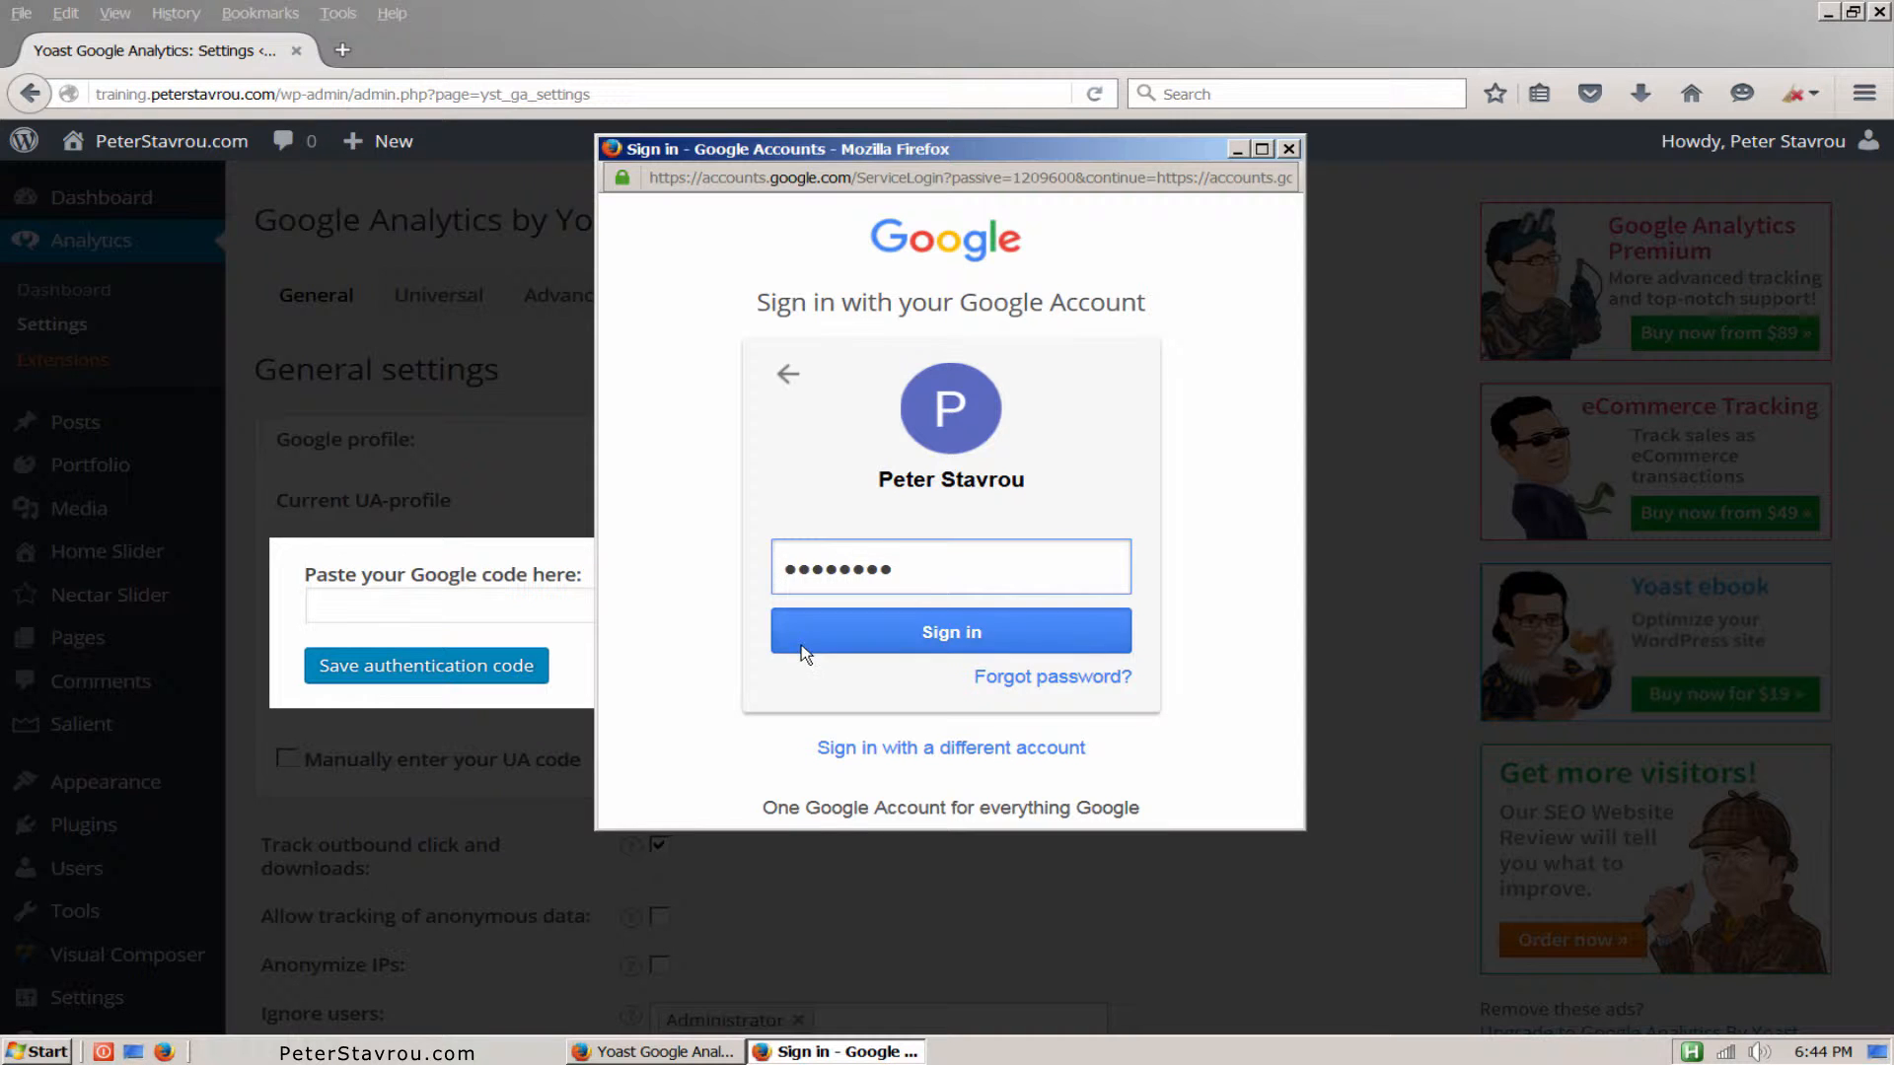
{"action": "left_click", "coordinate": [951, 632]}
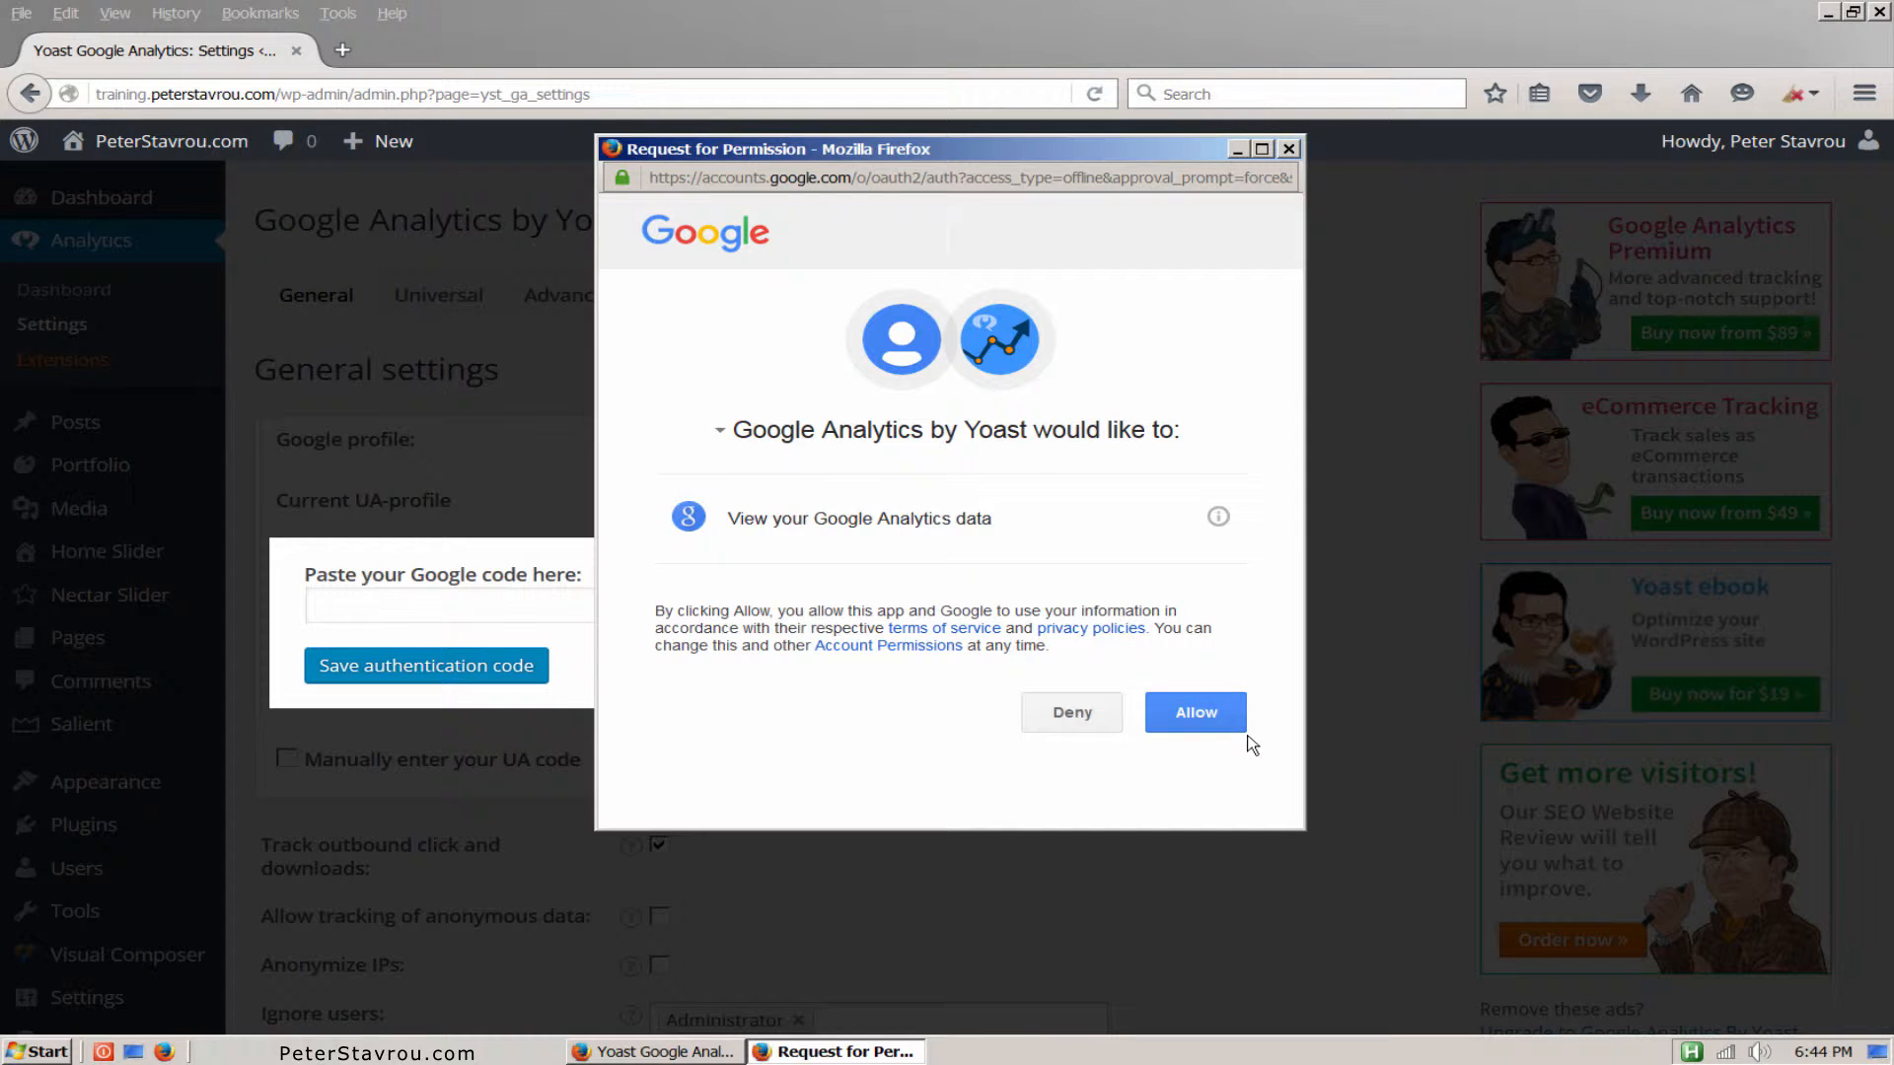
Step: Allow Analytics access, copy the success code, and paste it into the Google code field
{"action": "left_click", "coordinate": [1195, 711]}
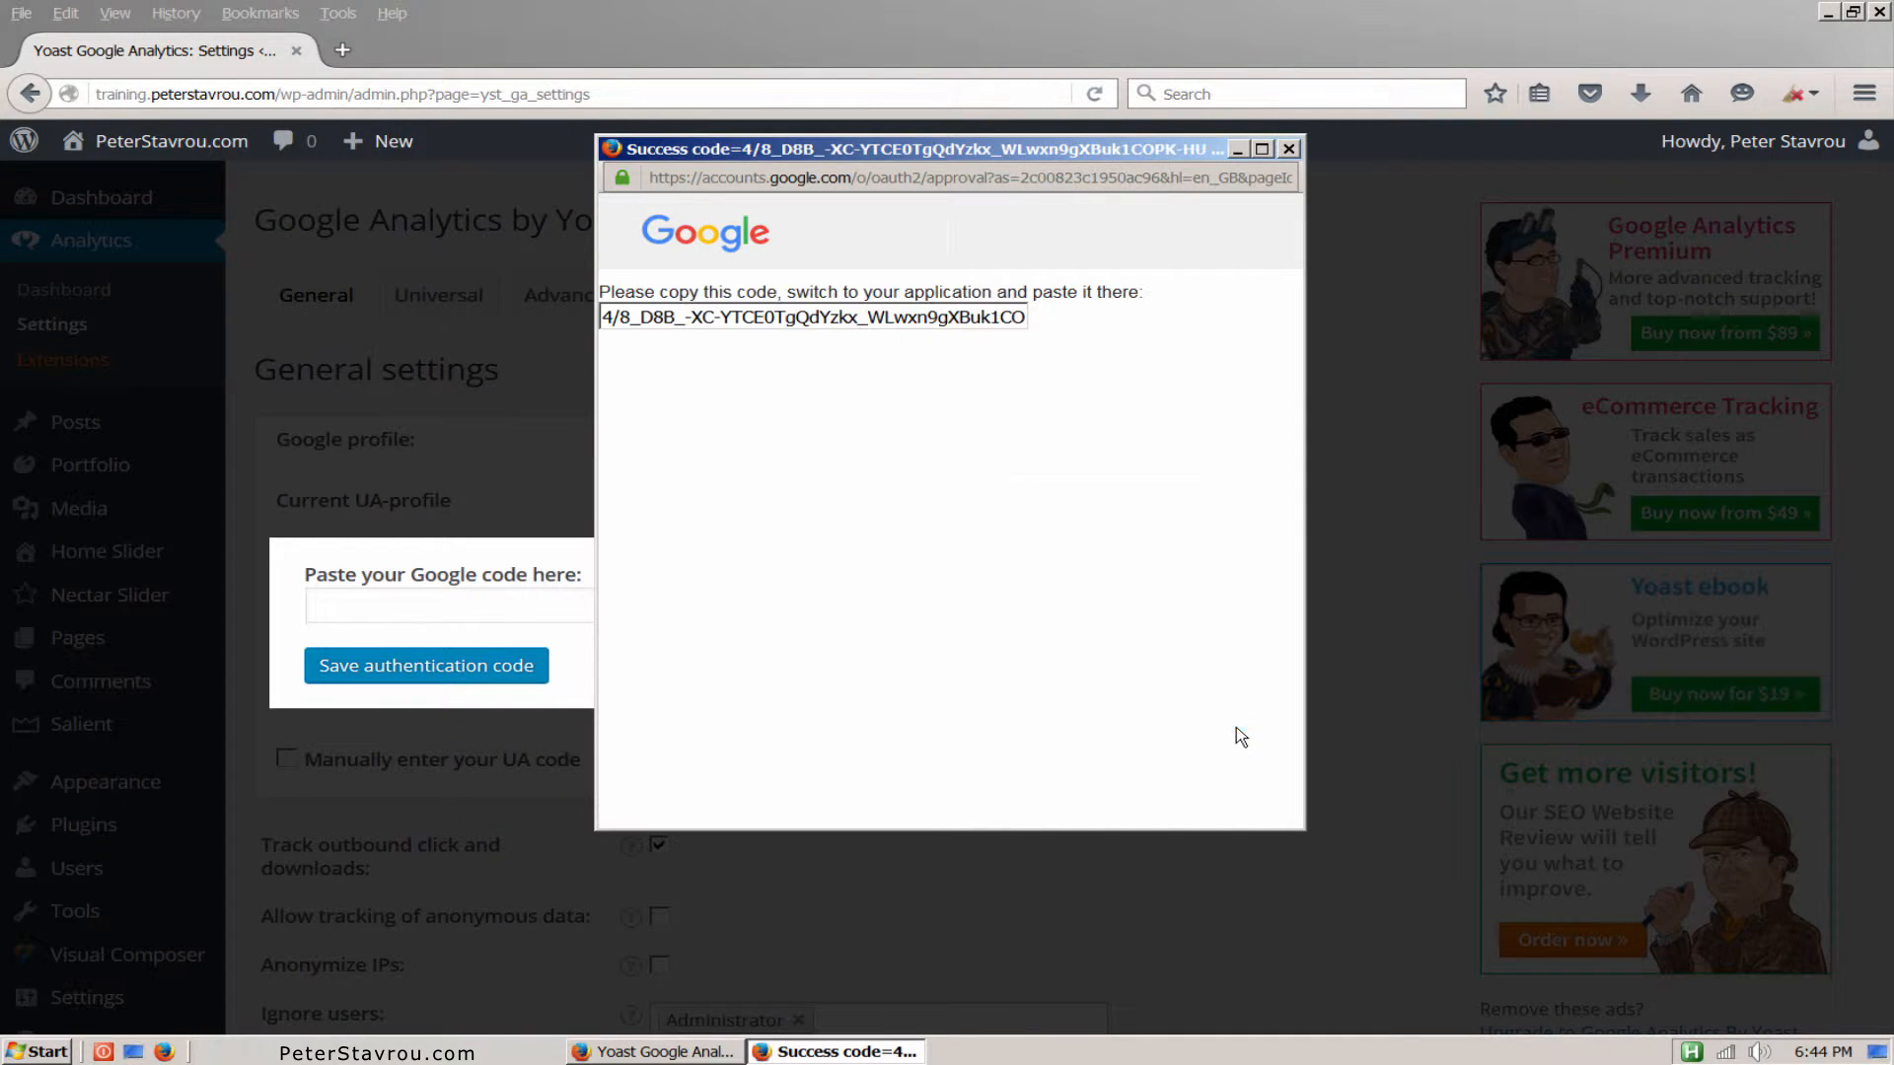
{"action": "right_click", "coordinate": [813, 317]}
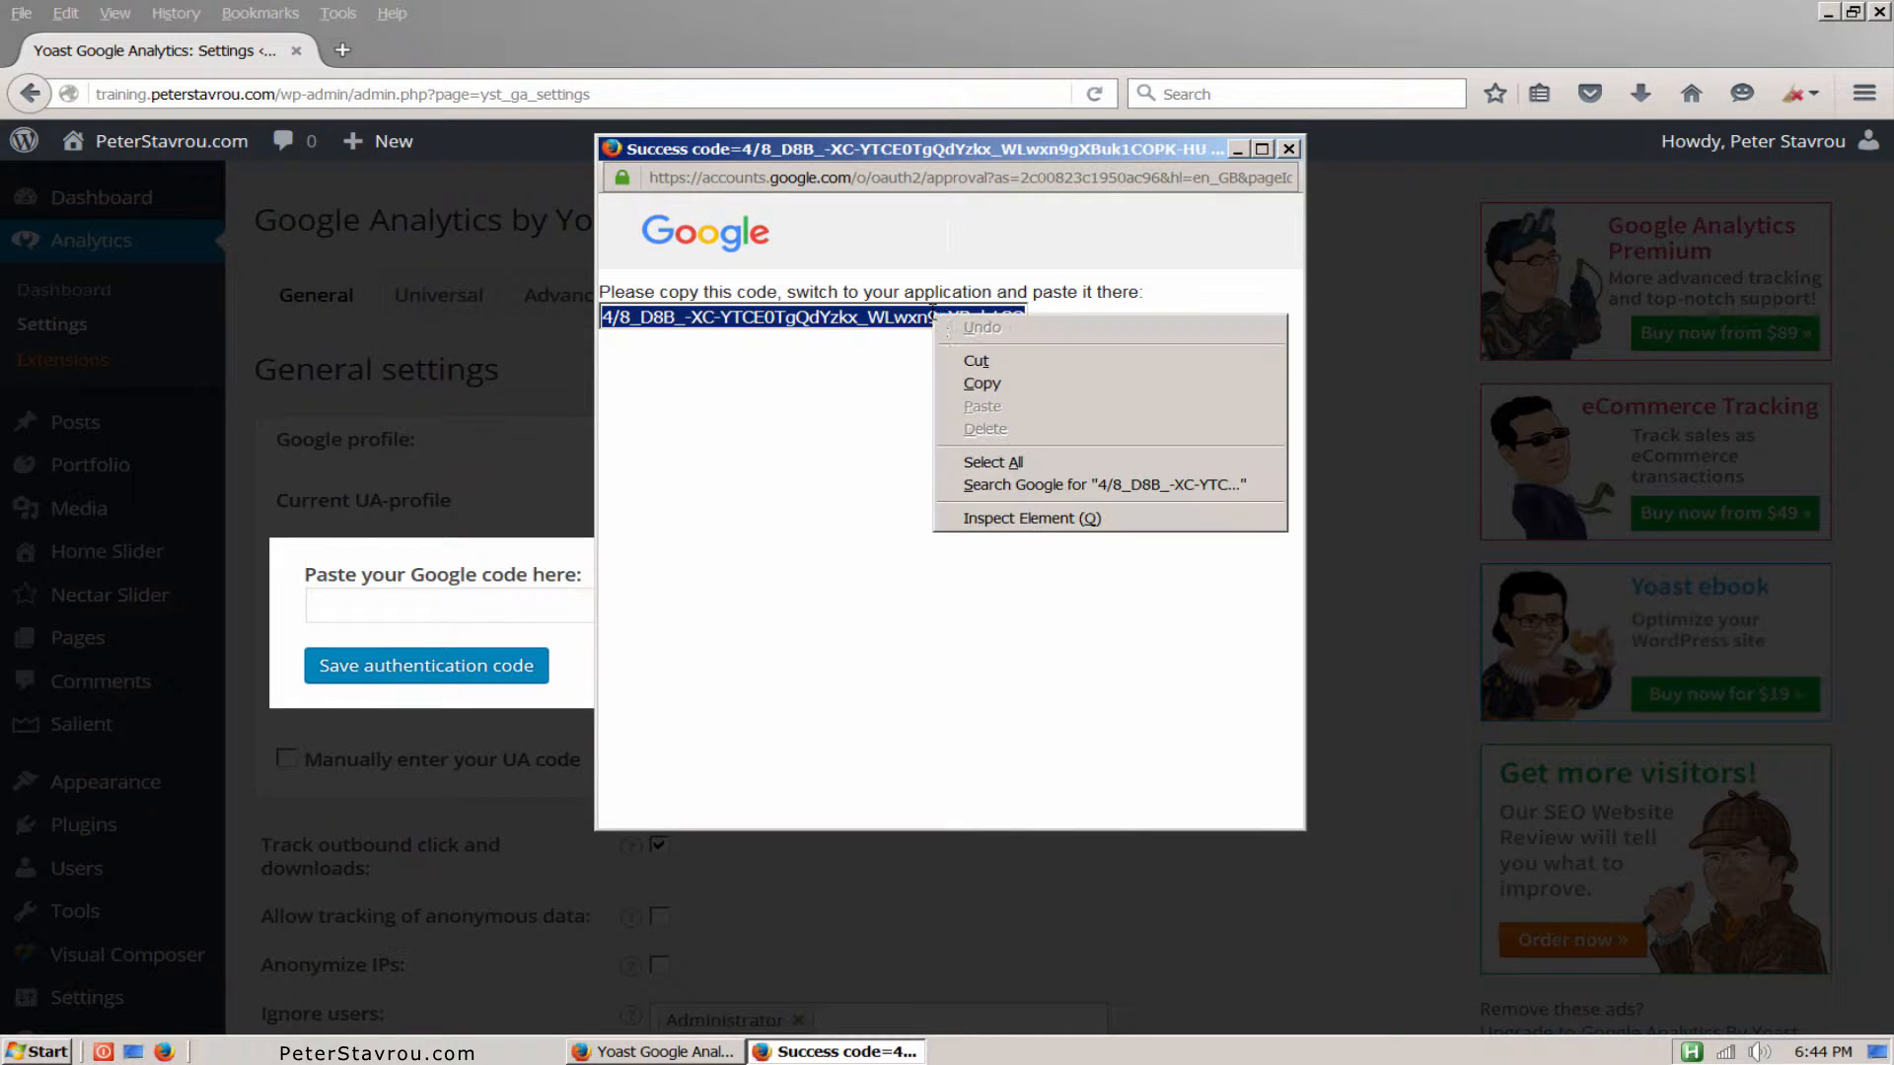
{"action": "left_click", "coordinate": [981, 382]}
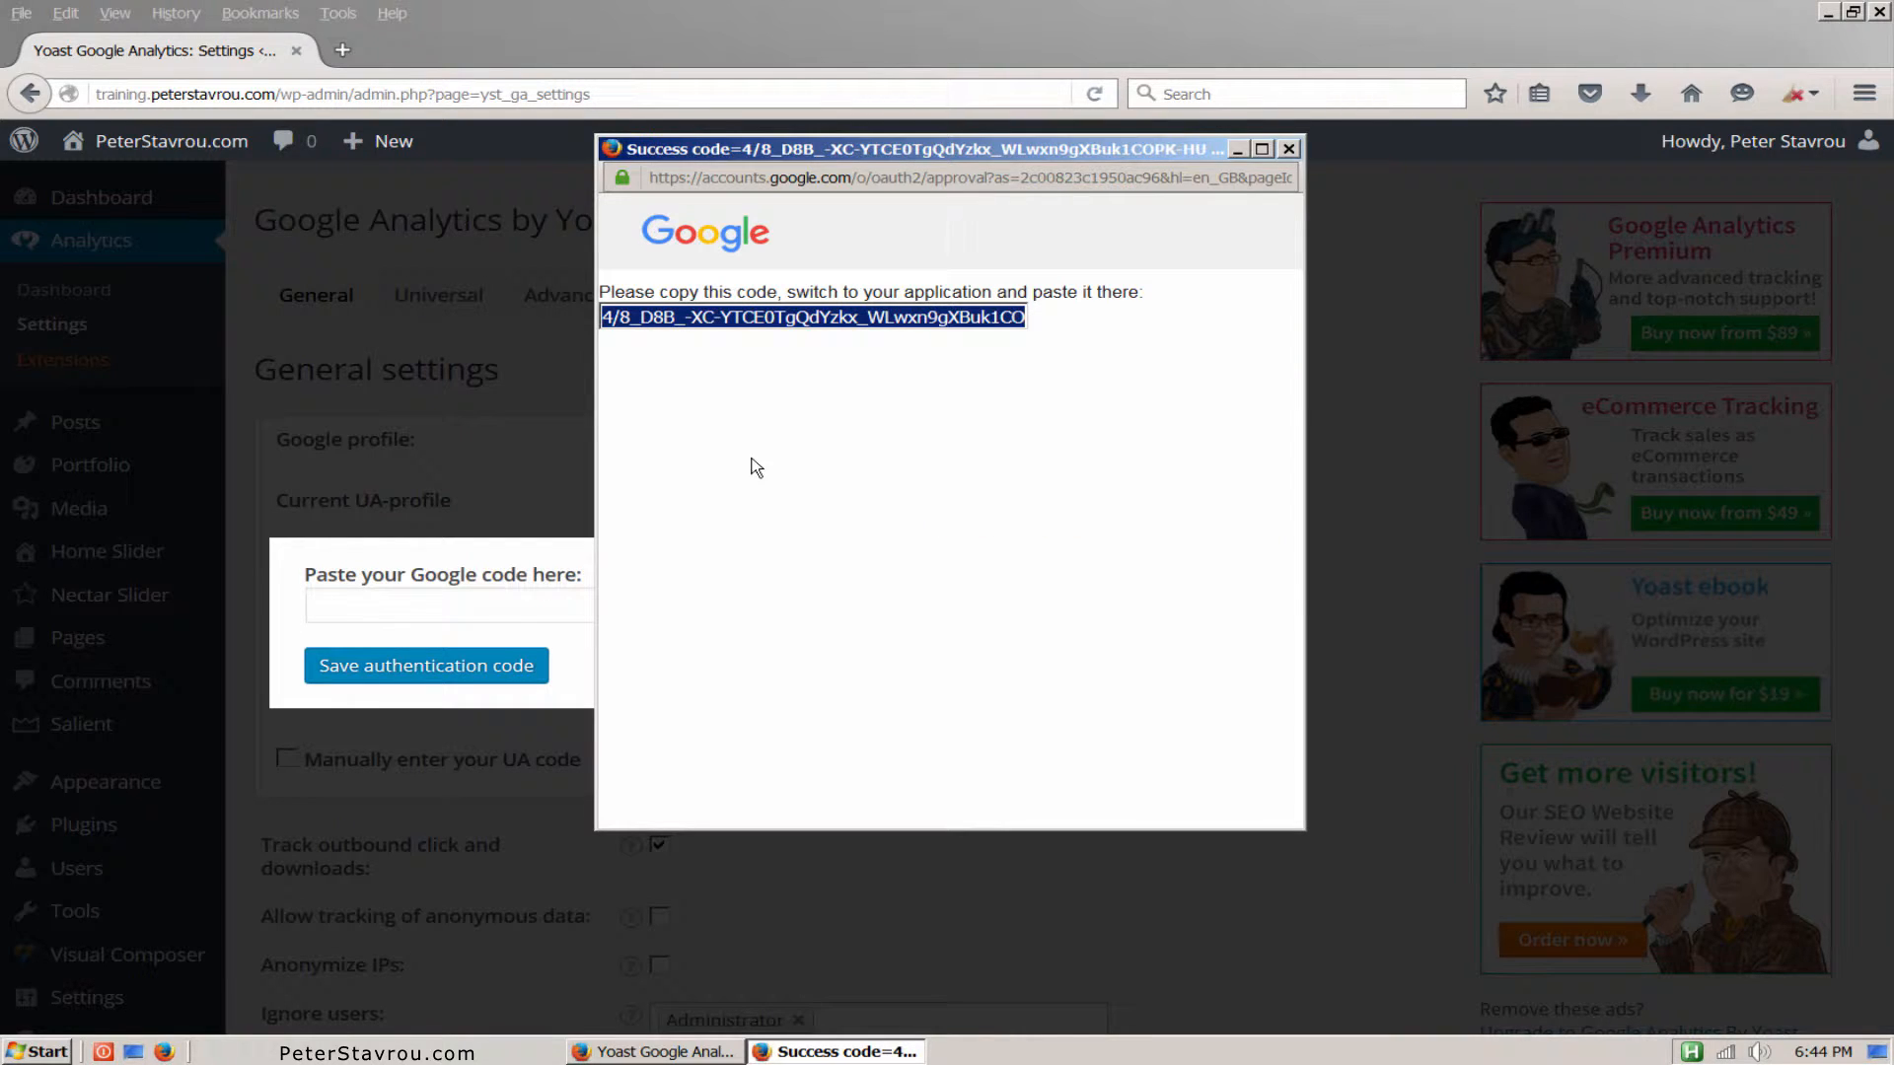
{"action": "right_click", "coordinate": [399, 604]}
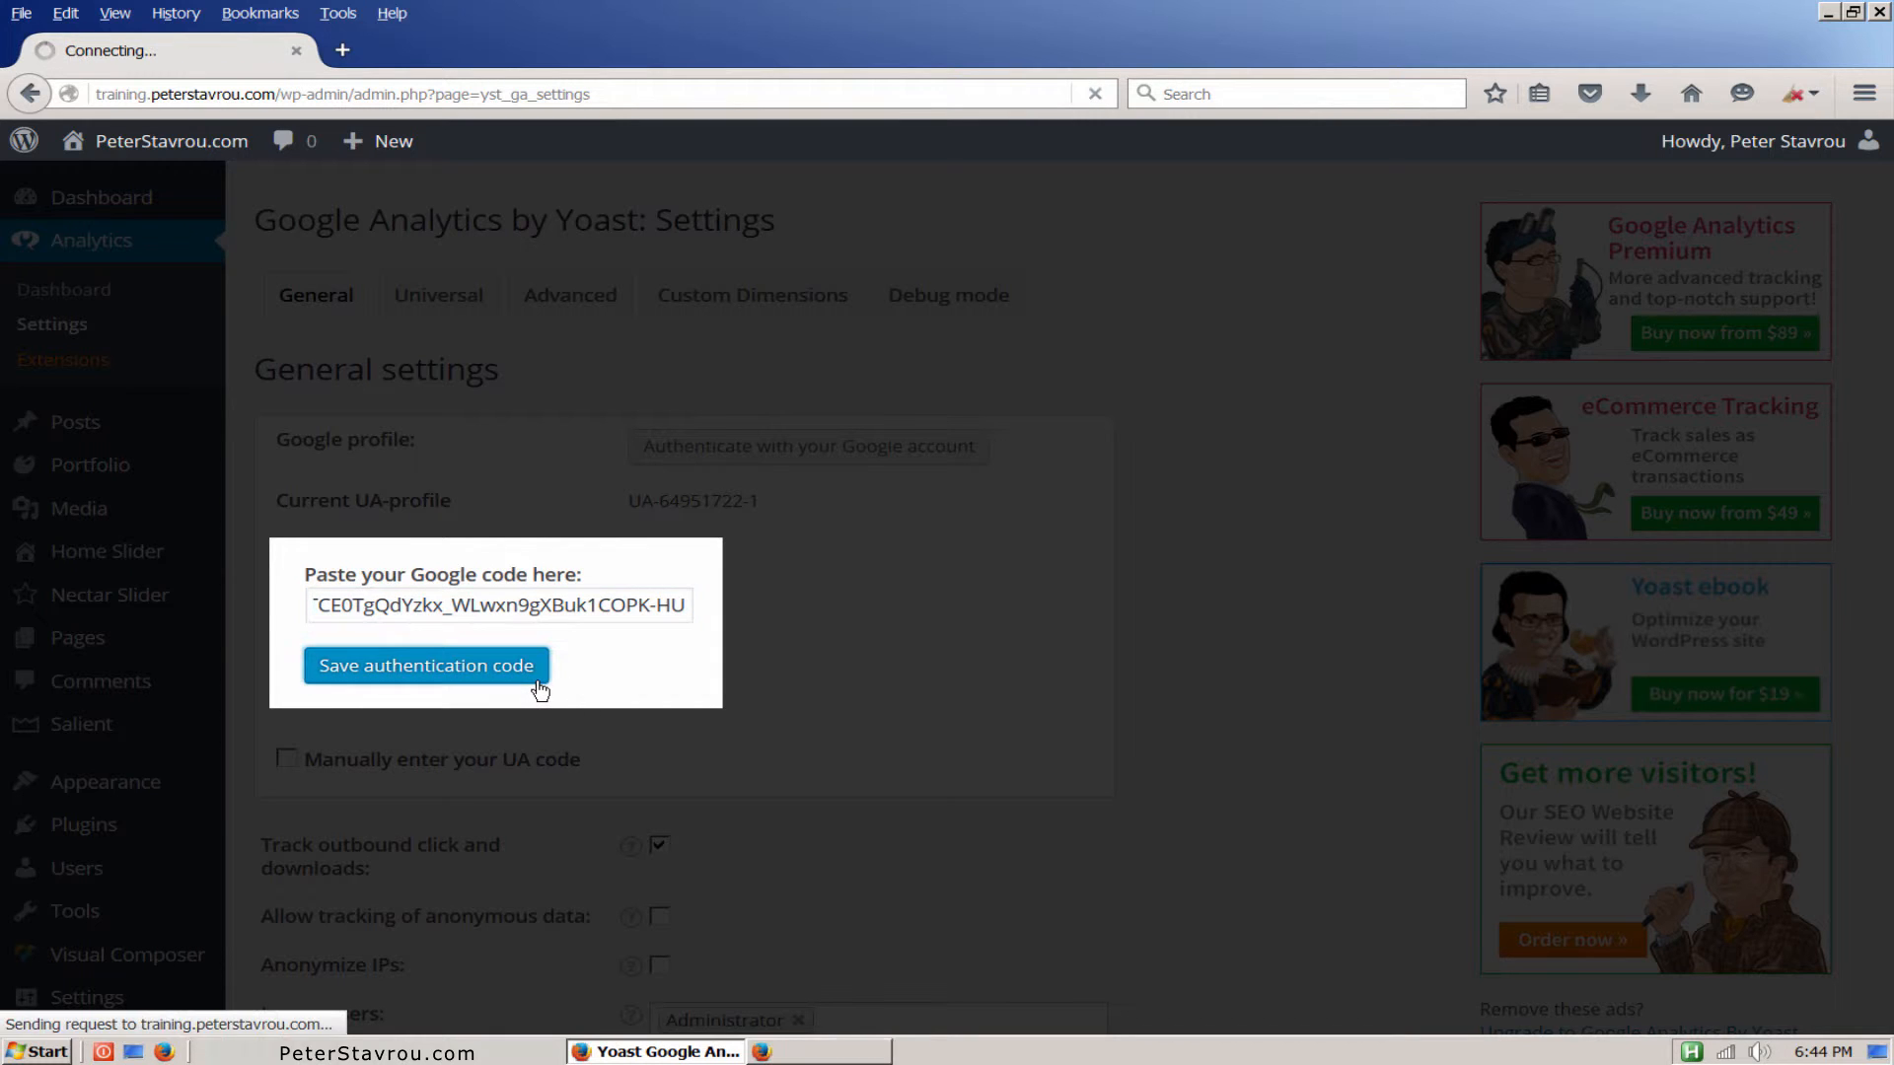
Step: Save the authentication code and open the Analytics profile dropdown
{"action": "left_click", "coordinate": [425, 666]}
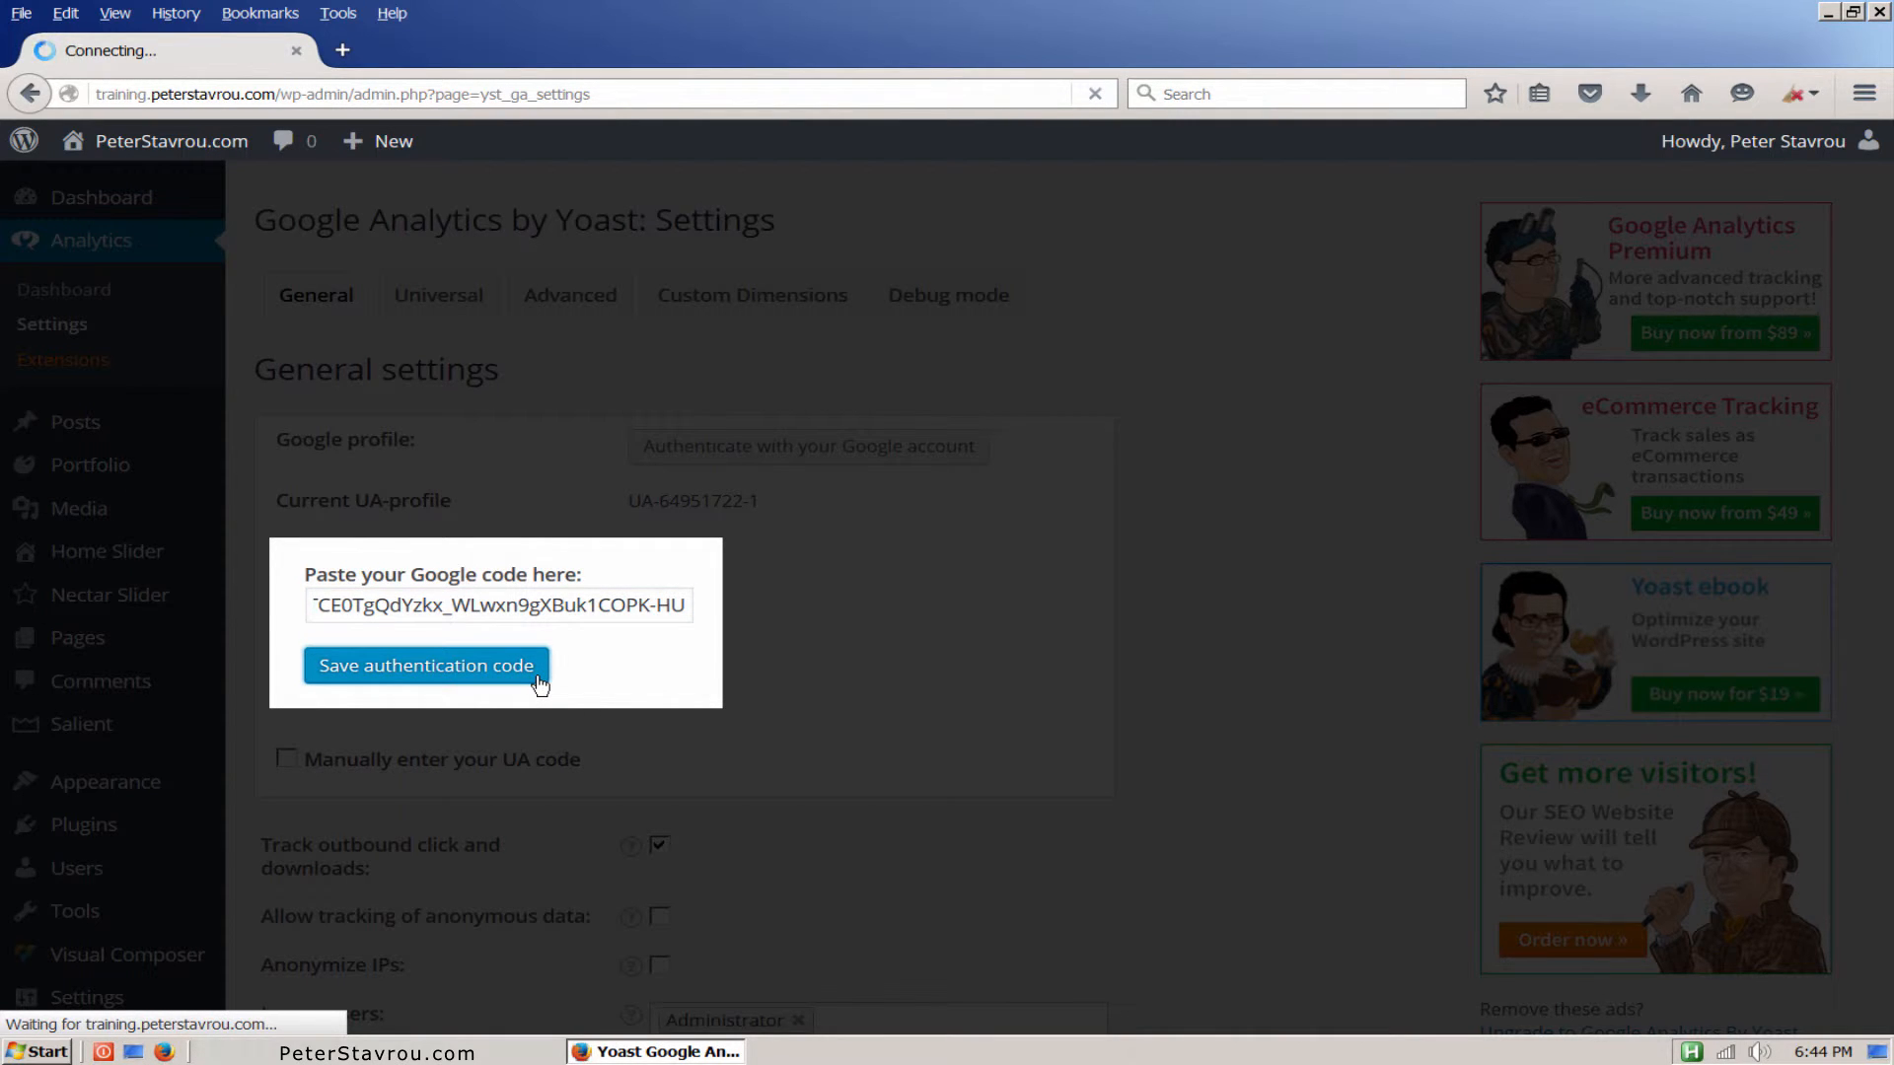
{"action": "left_click", "coordinate": [425, 666]}
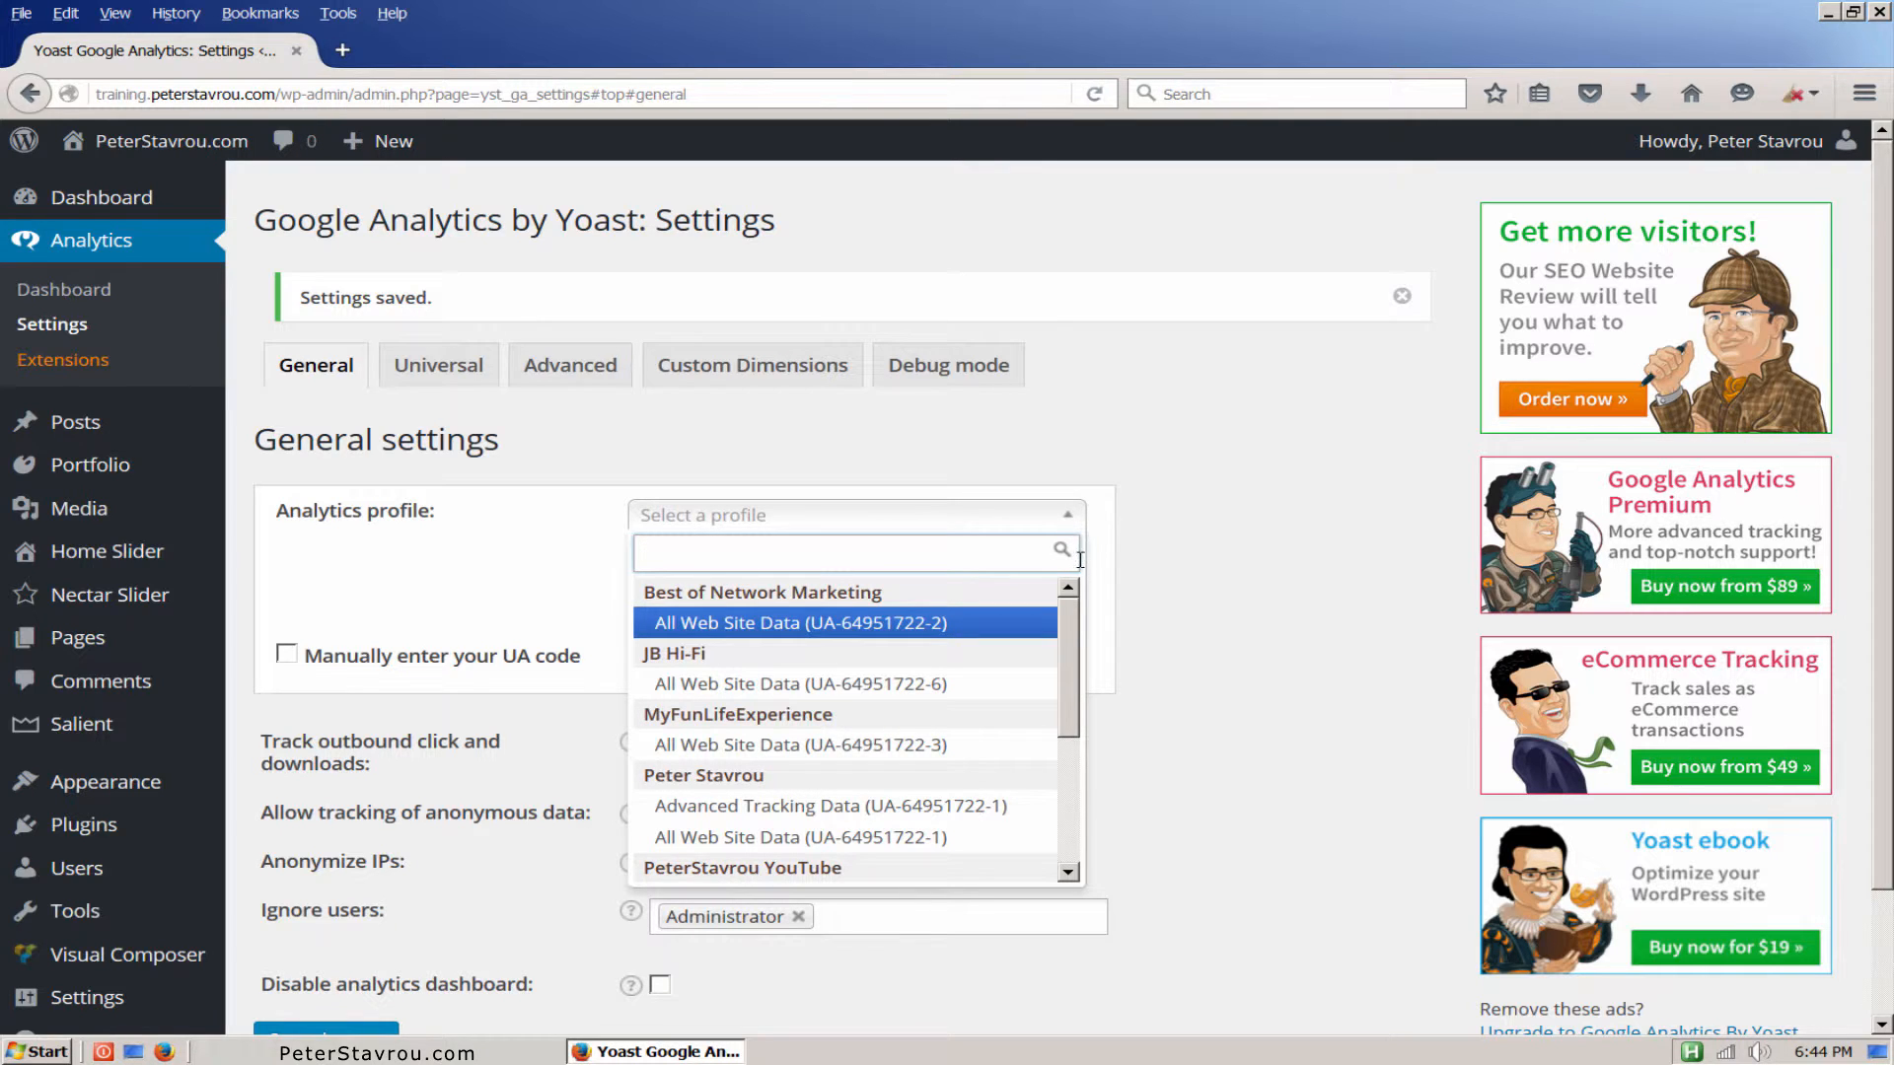
Step: Scroll through the Analytics profile accounts and down to the general tracking settings
{"action": "scroll", "scroll_direction": "down", "scroll_amount": 3}
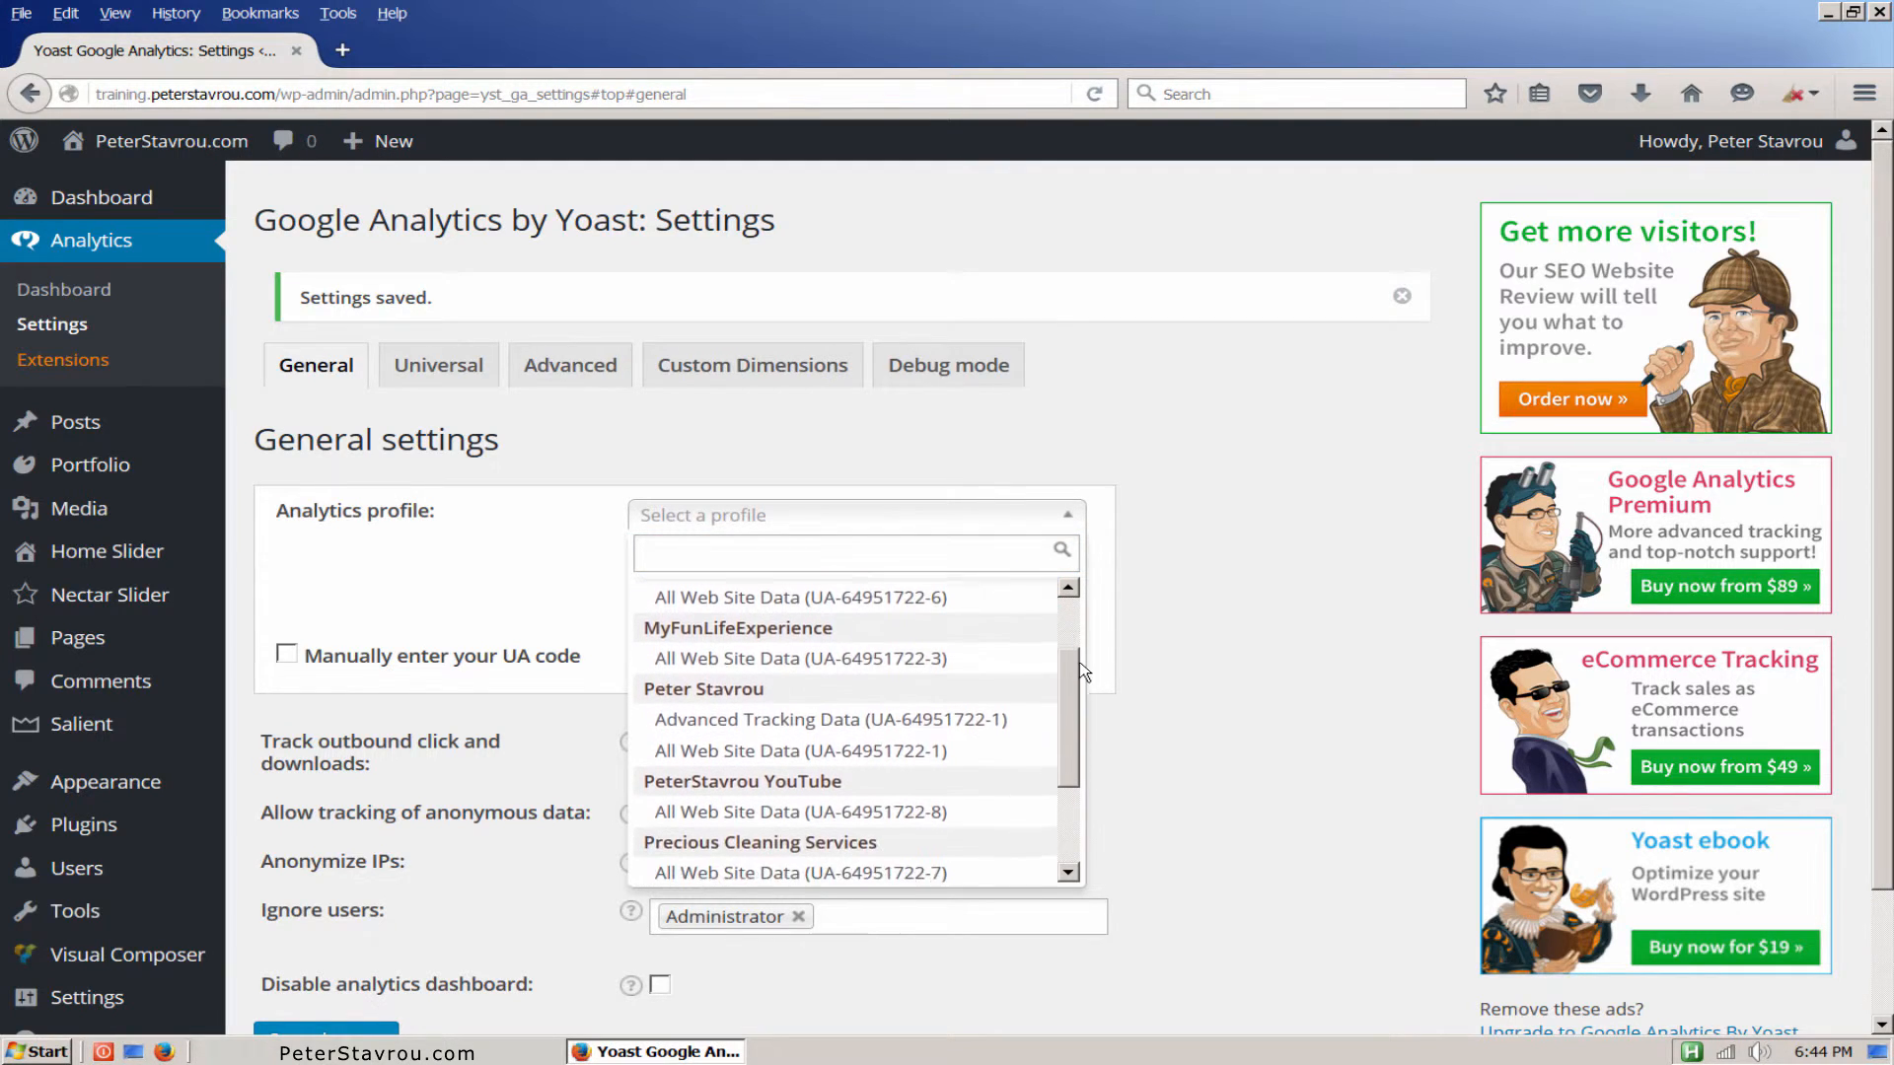
{"action": "scroll", "scroll_direction": "down", "scroll_amount": 3}
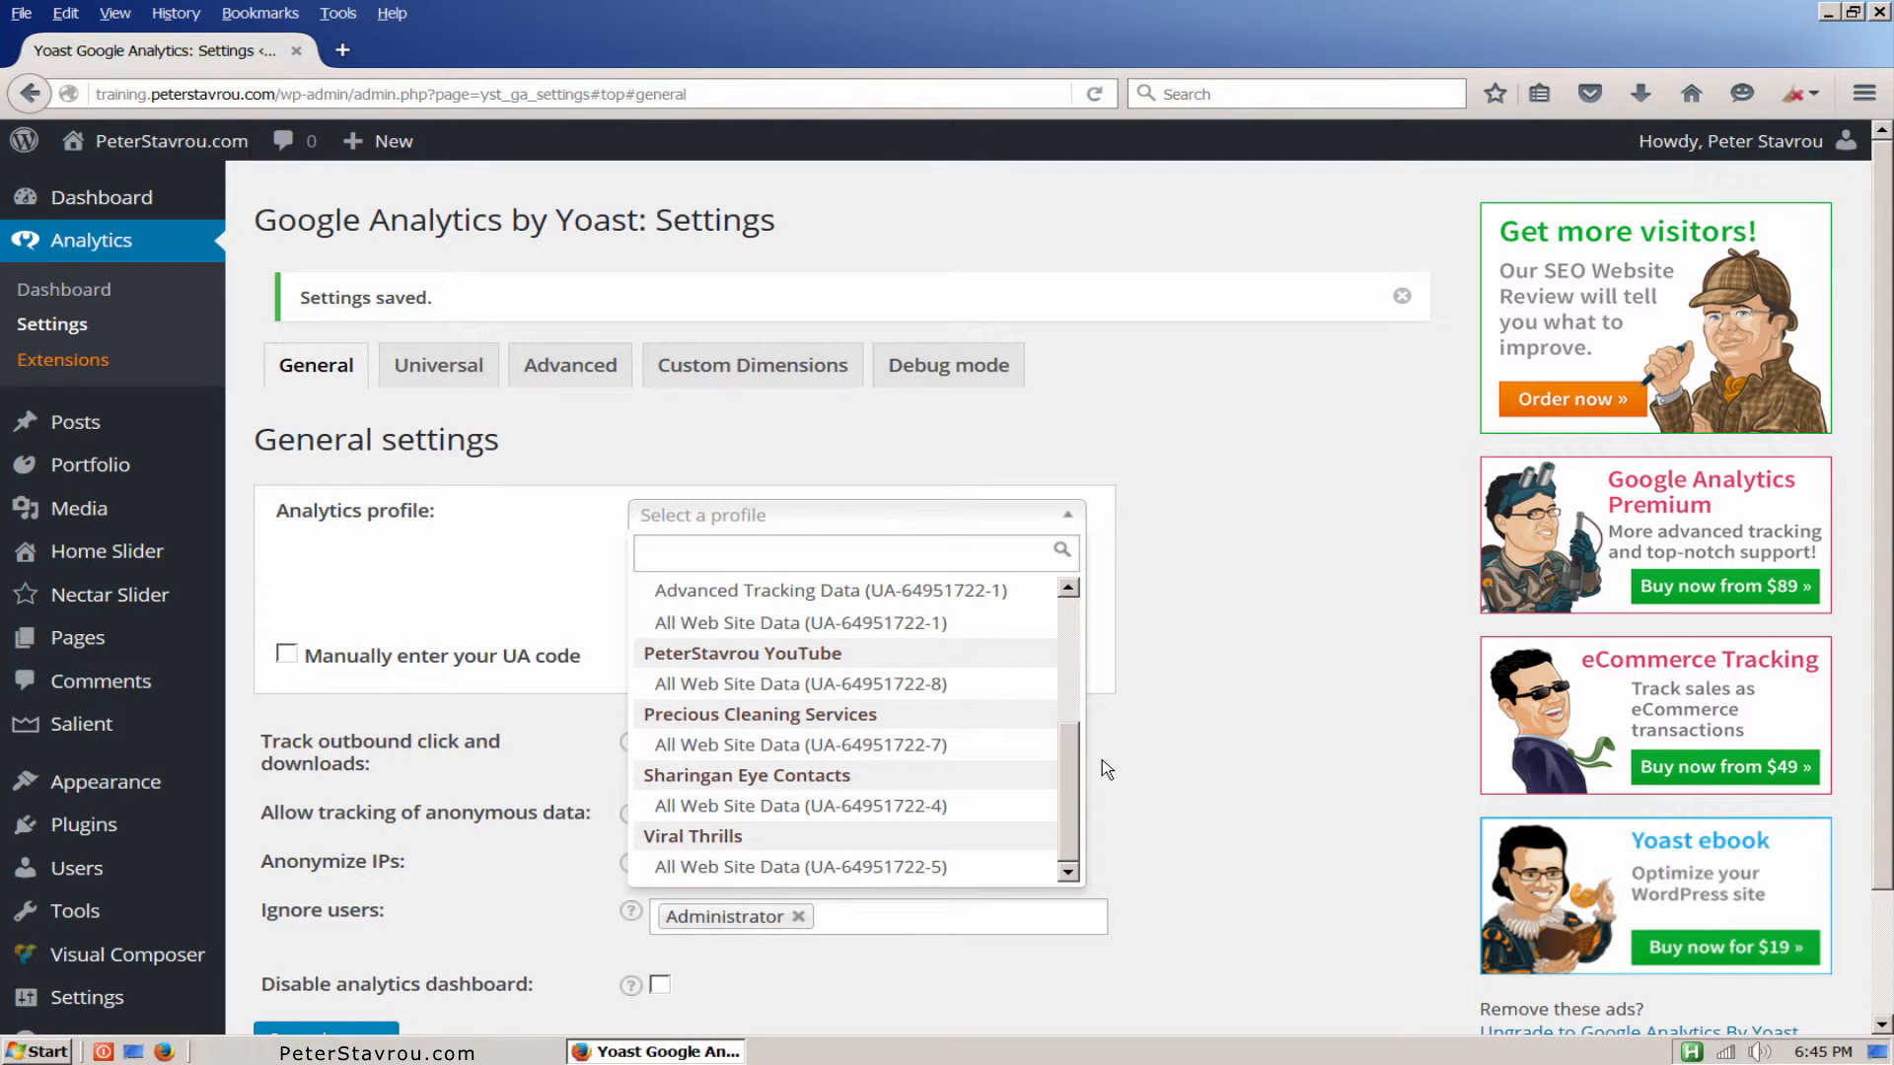
{"action": "mouse_move", "coordinate": [1106, 745]}
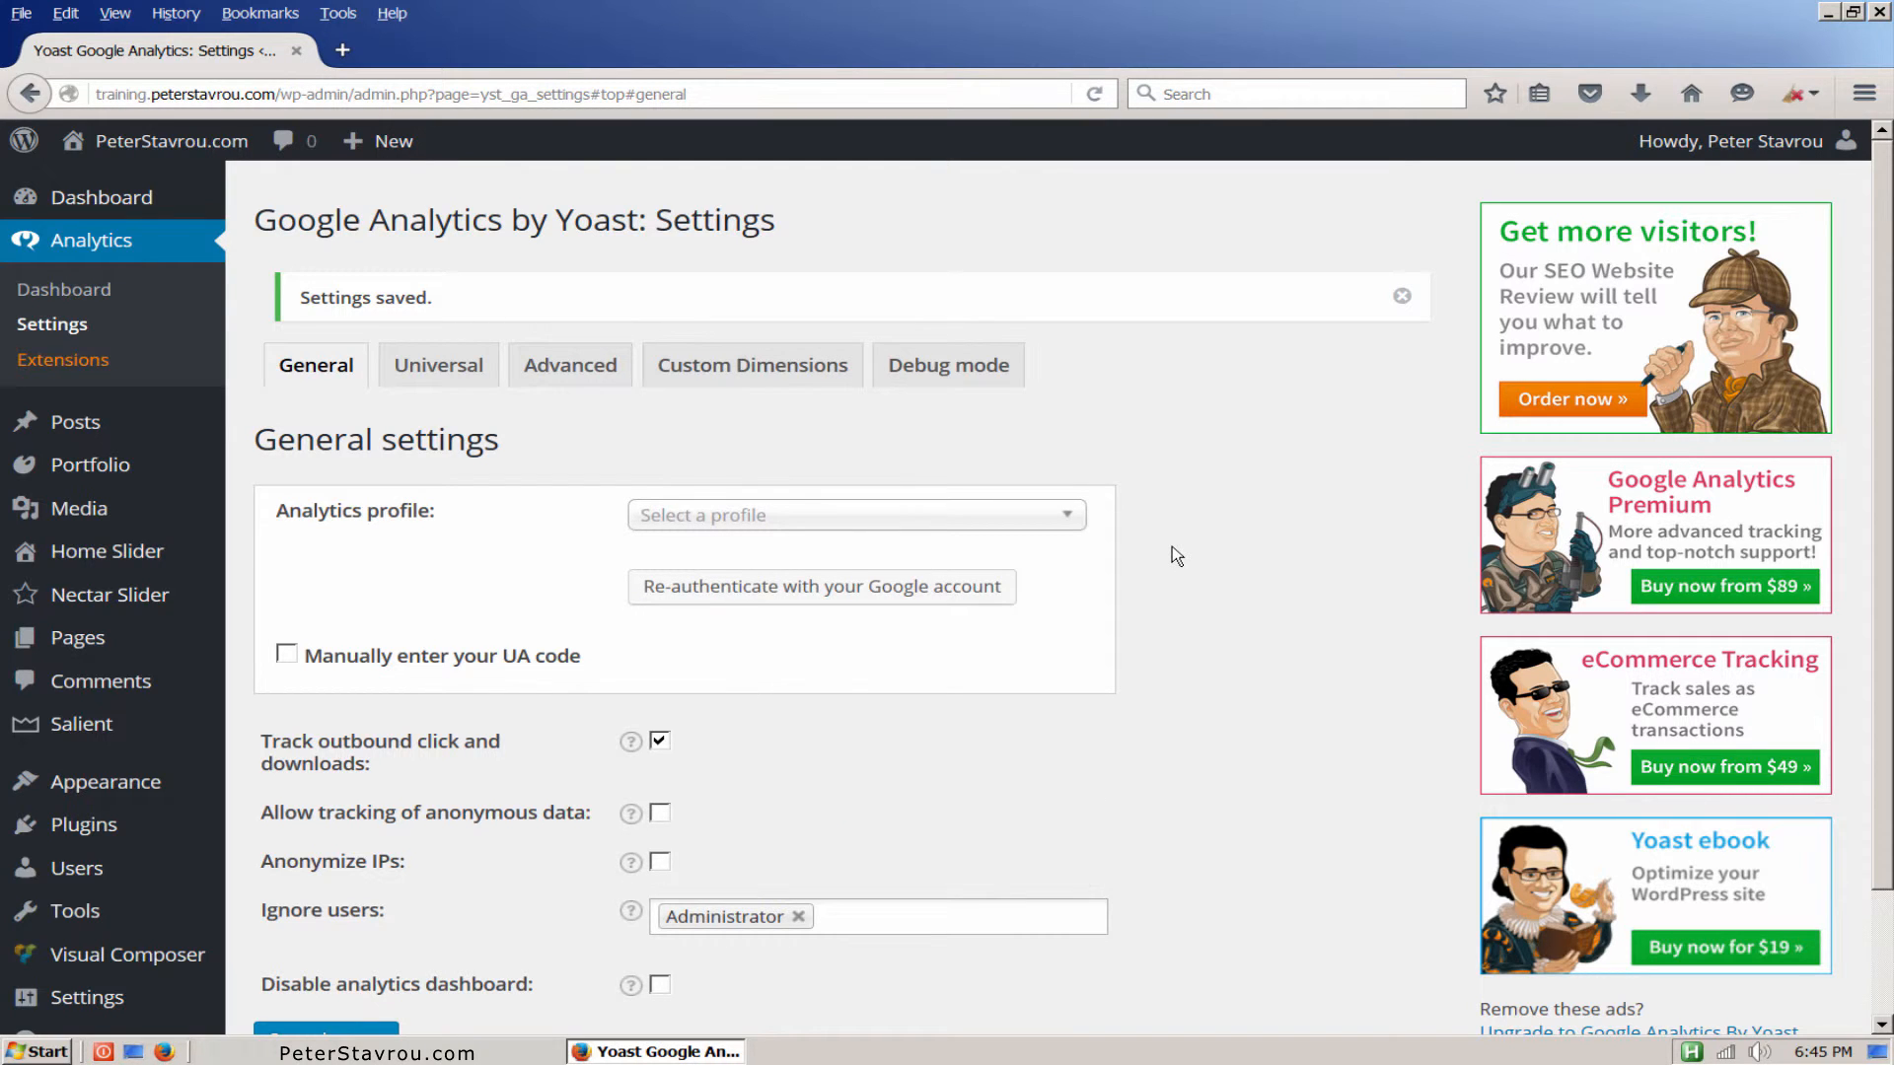
{"action": "scroll", "scroll_direction": "down", "scroll_amount": 3}
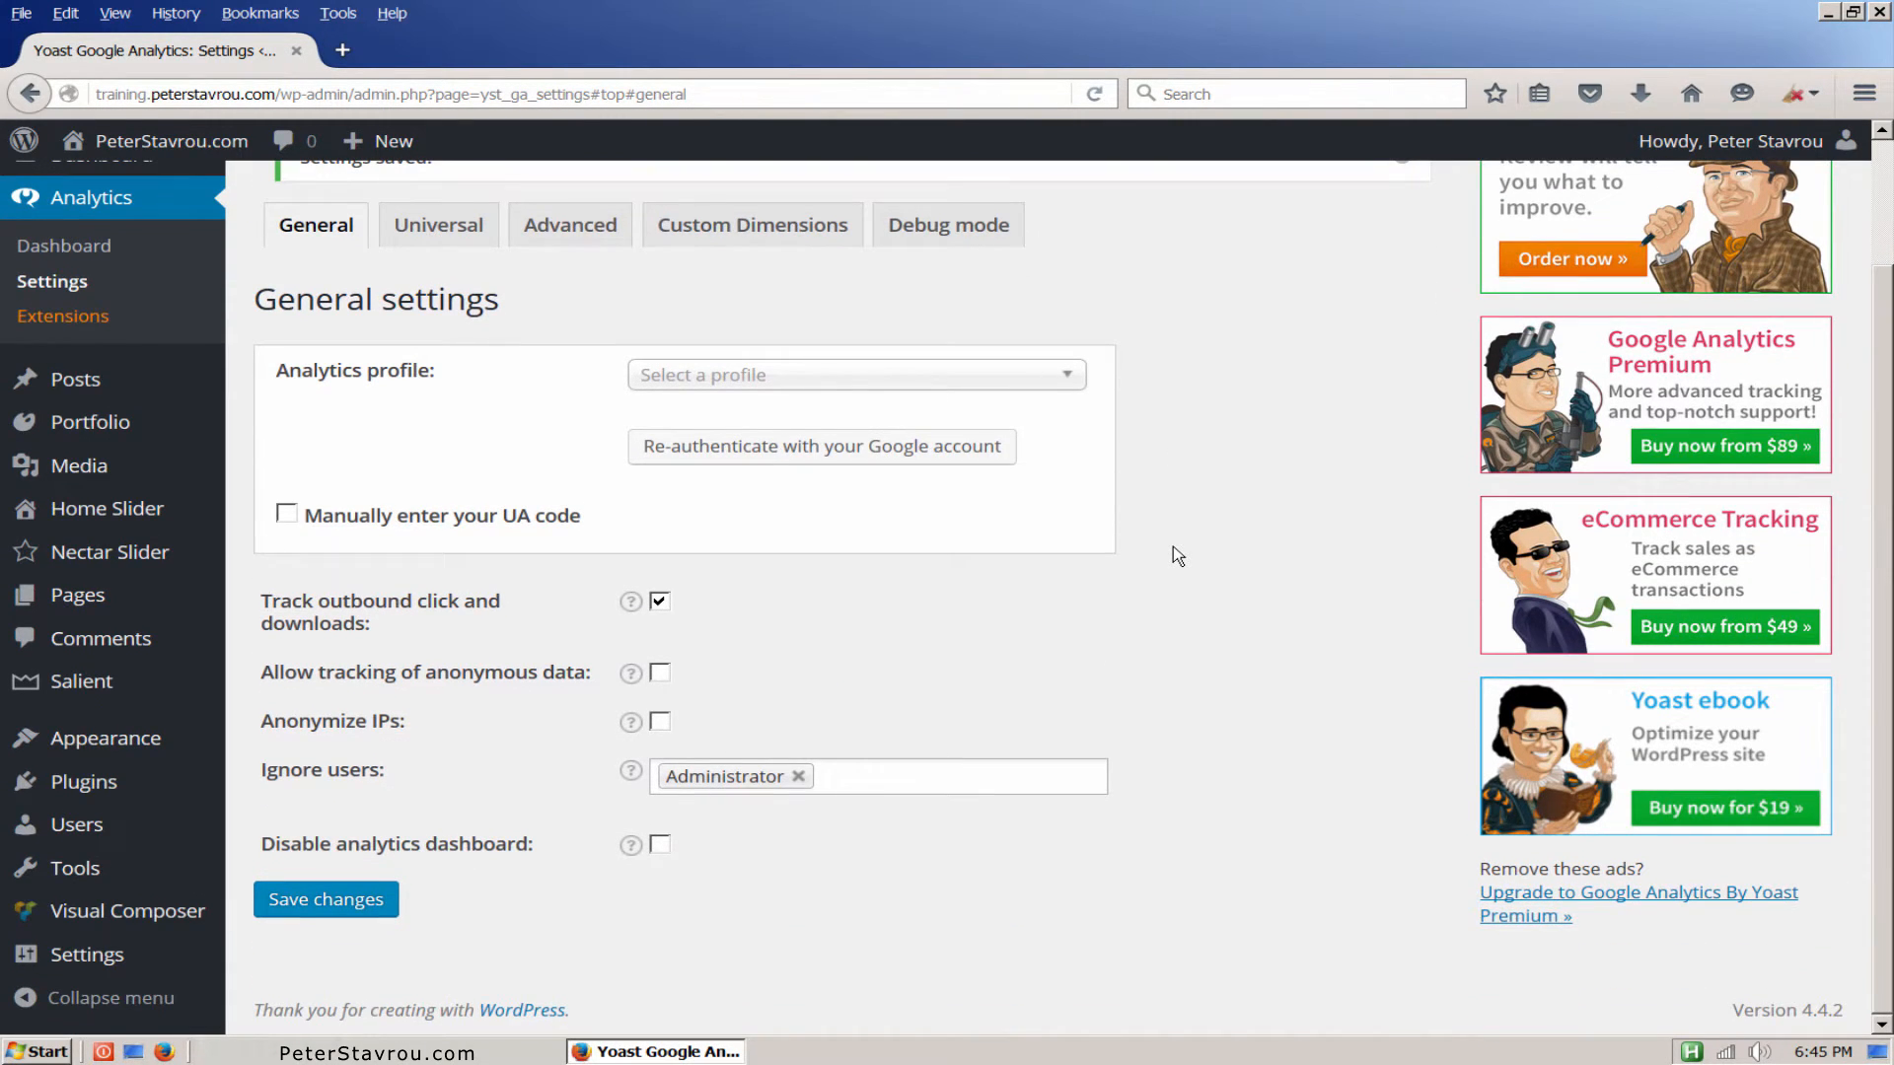